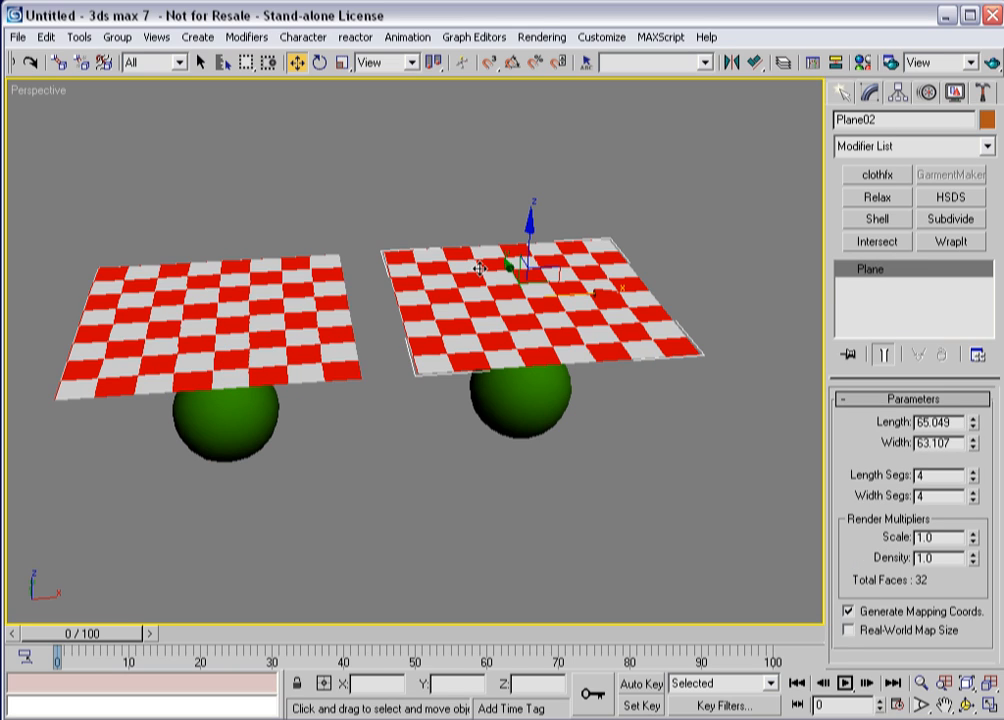
mouse_move(370, 288)
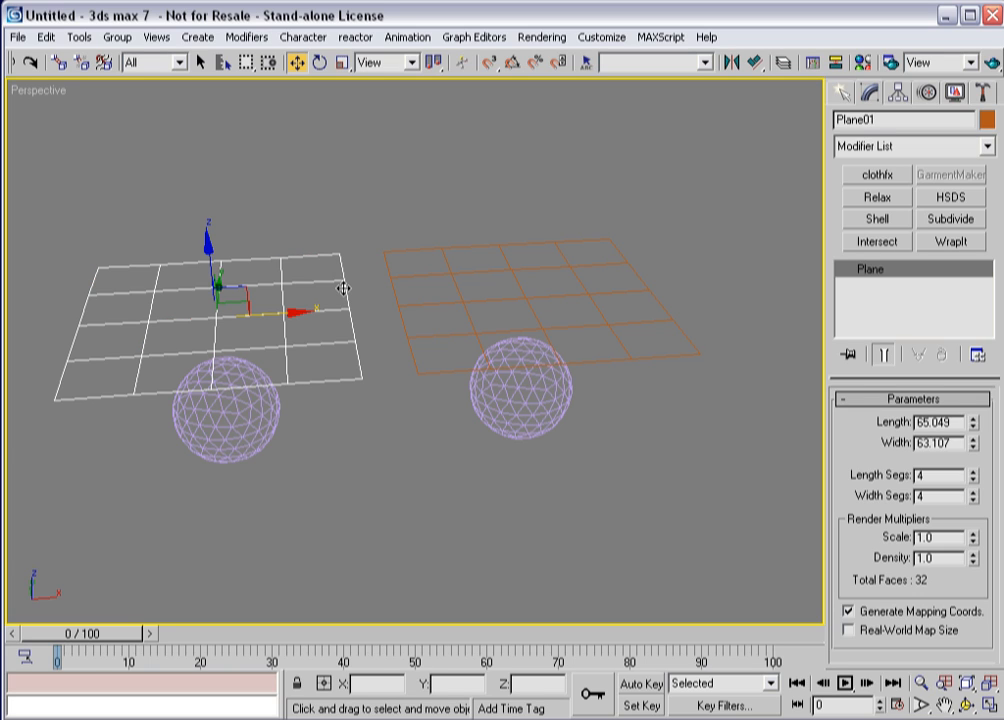
mouse_move(434, 292)
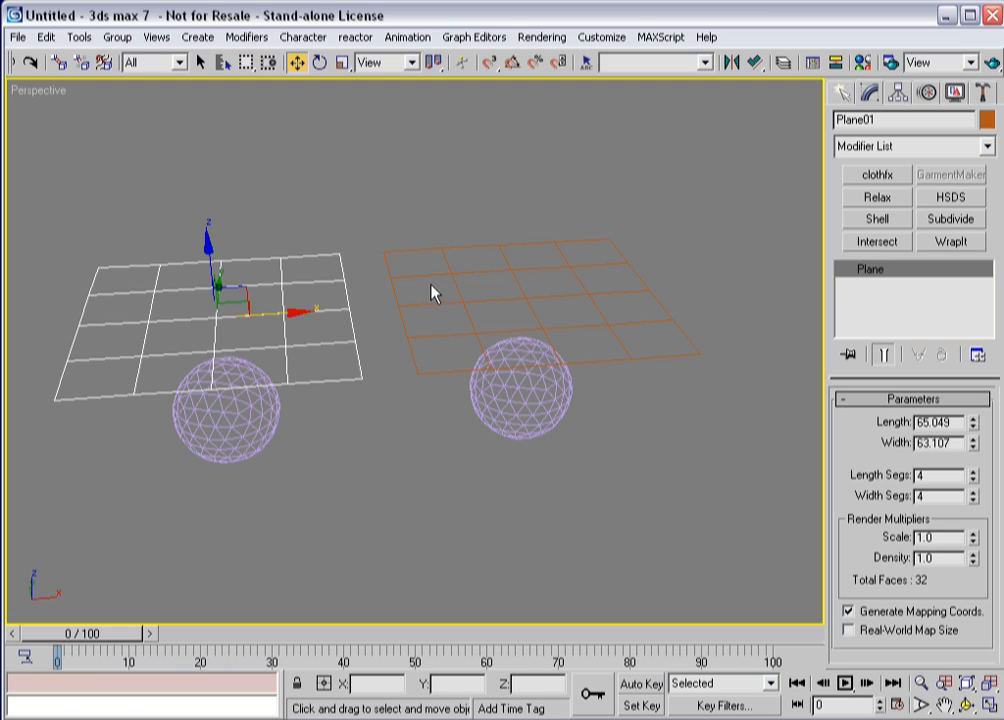
mouse_move(428, 288)
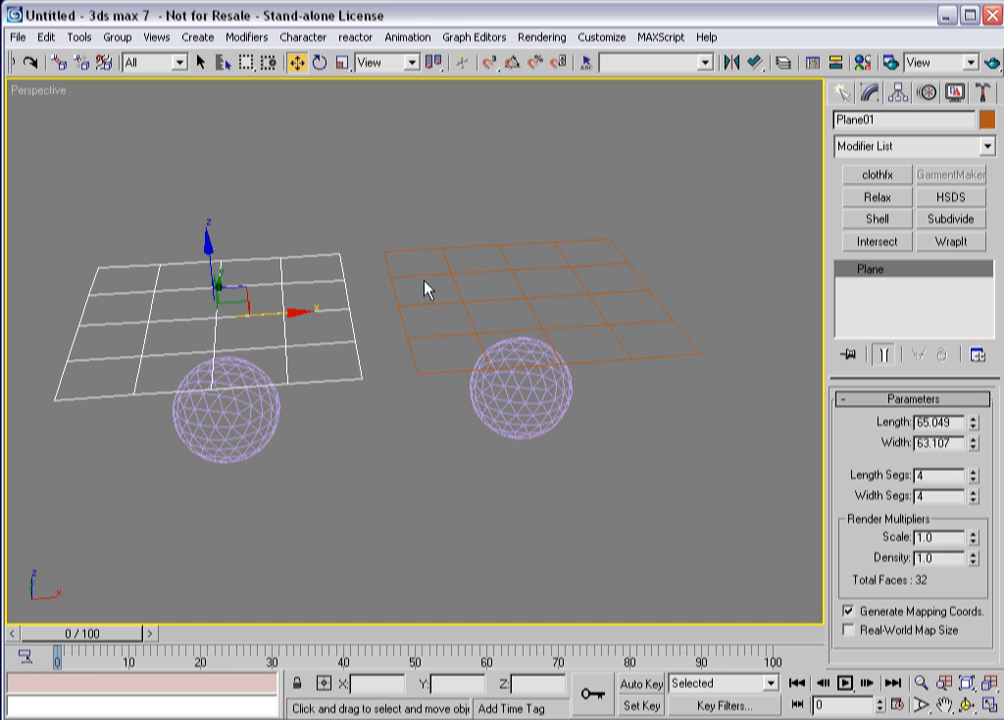
mouse_move(218, 402)
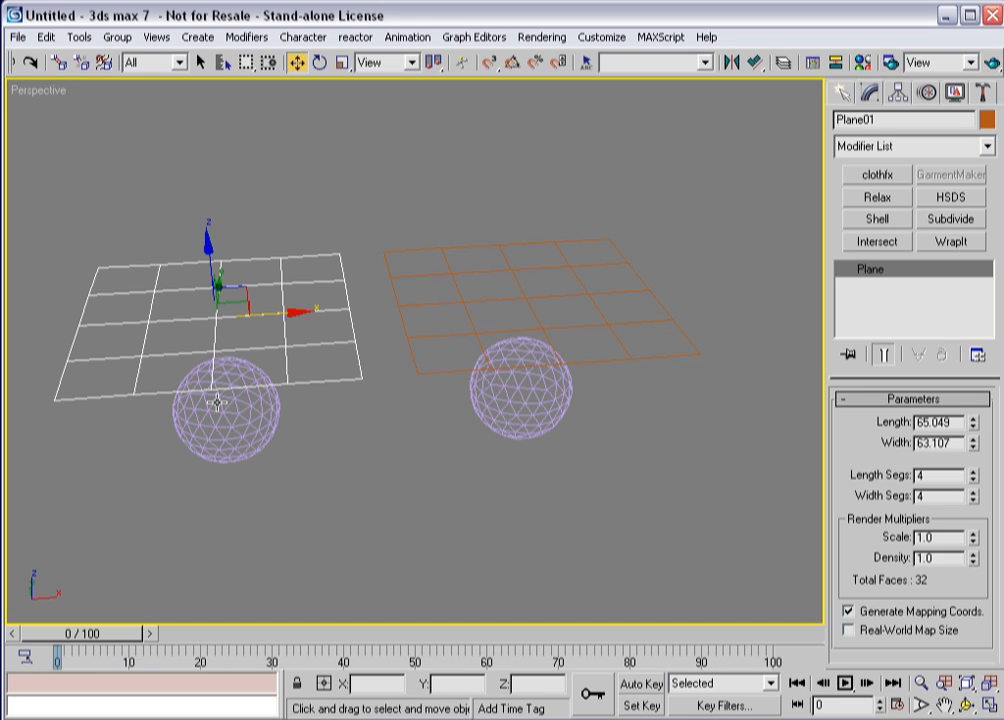
mouse_move(196, 328)
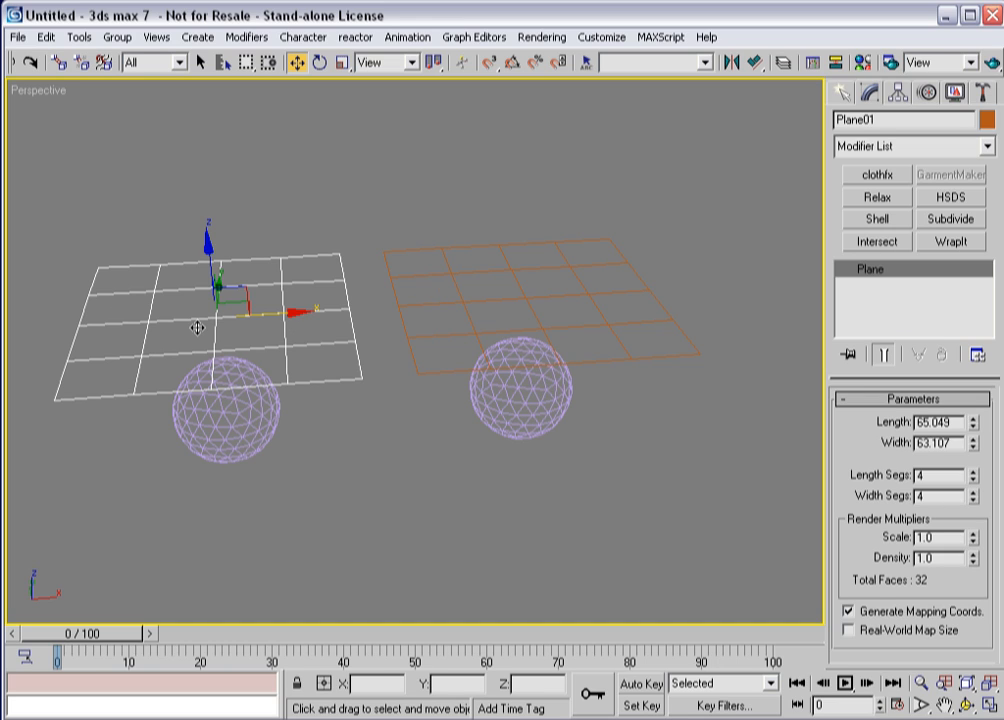
mouse_move(232, 414)
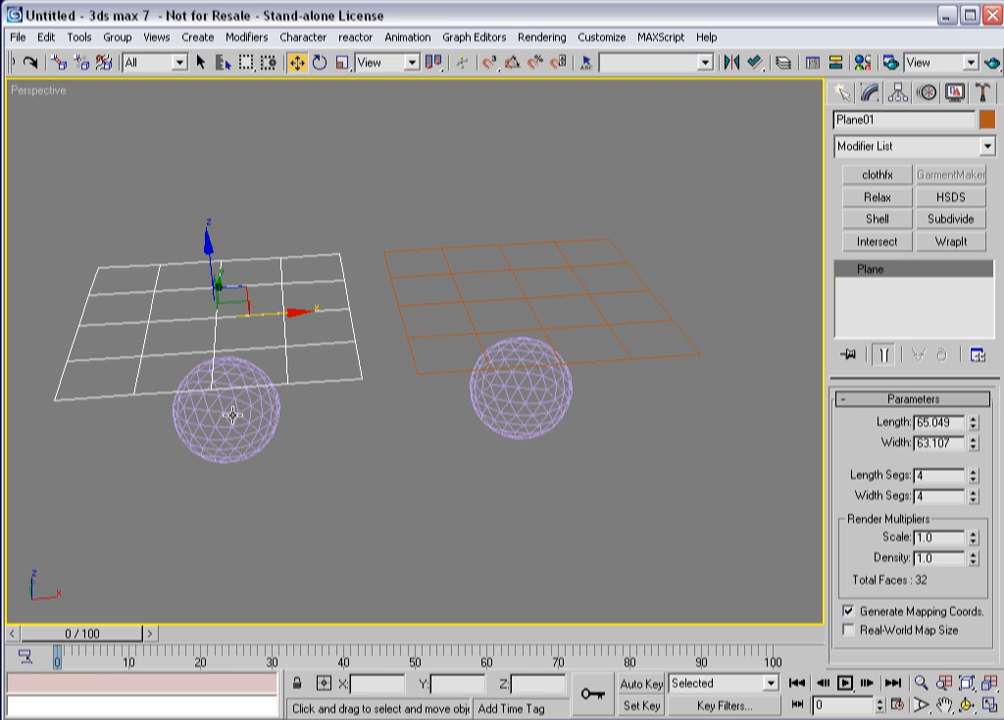
mouse_move(420, 412)
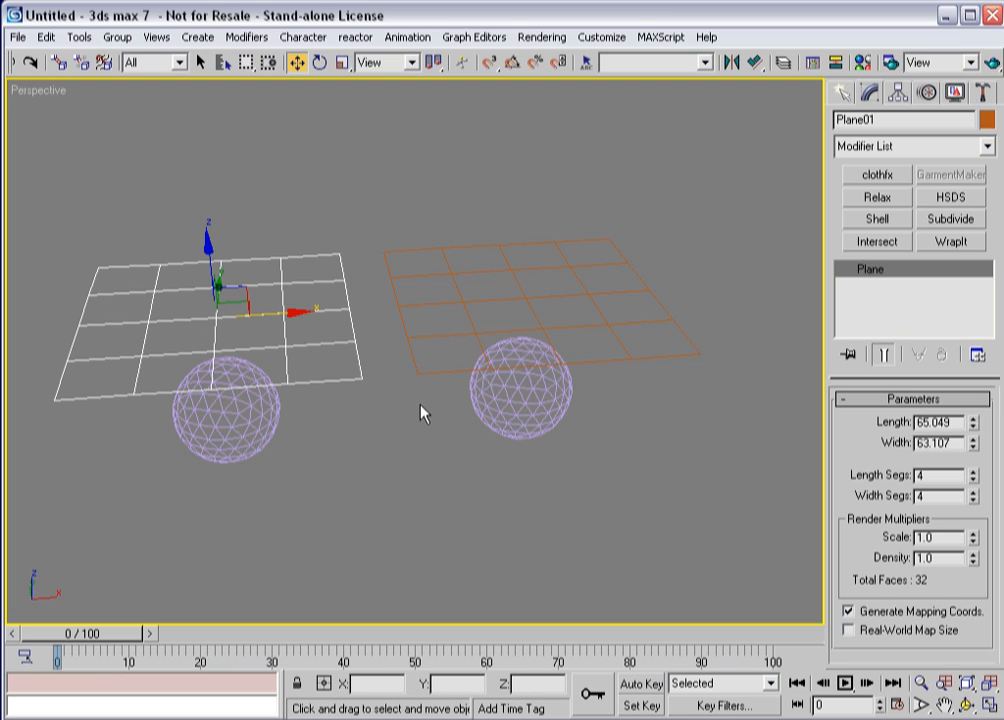
mouse_move(448, 358)
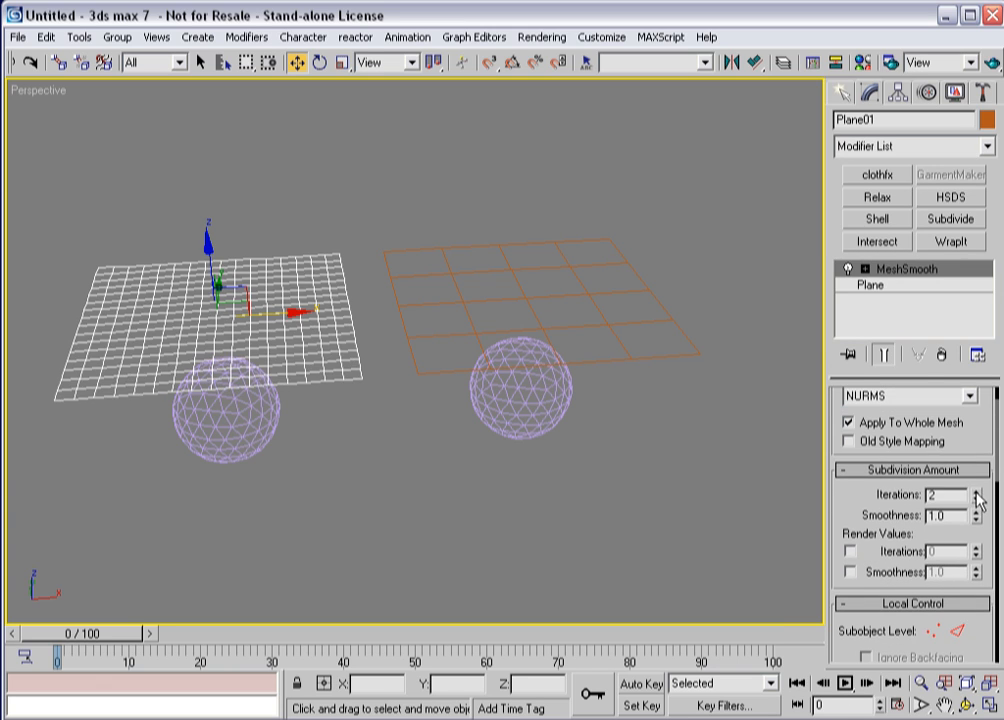
Step: Raise the left plane's MeshSmooth iterations to 3 for a denser grid
left_click(978, 490)
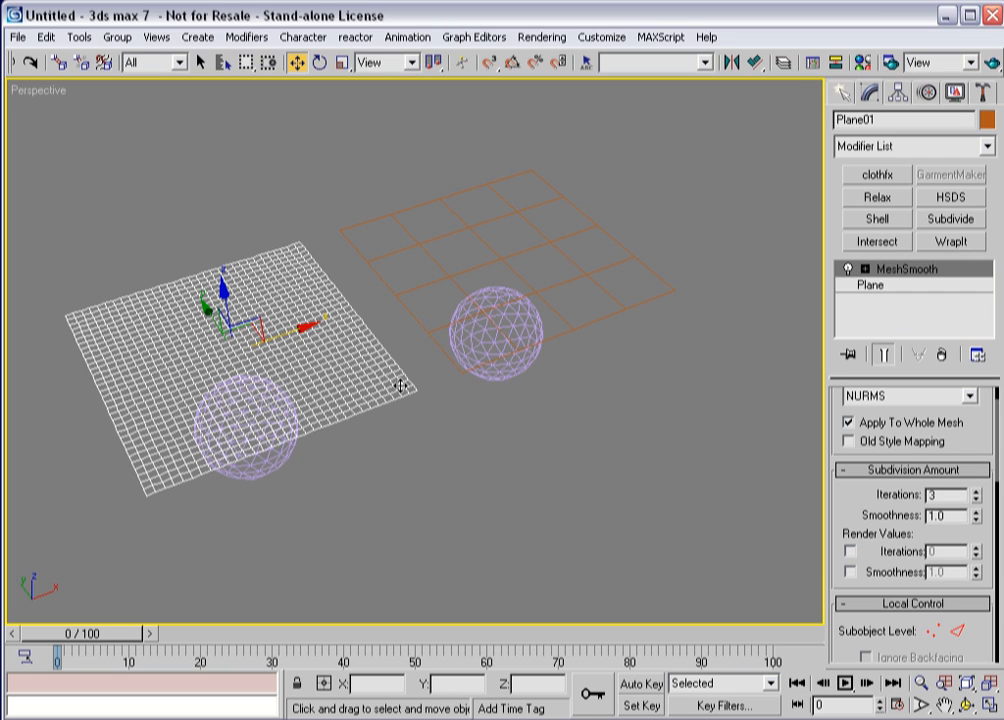
mouse_move(416, 384)
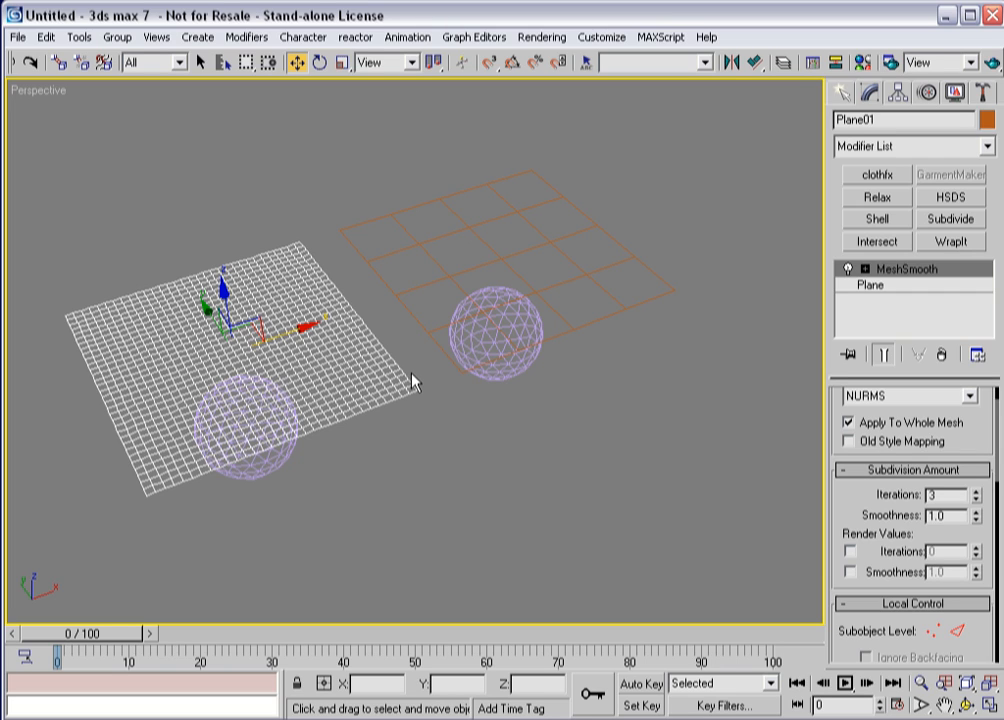
mouse_move(112, 504)
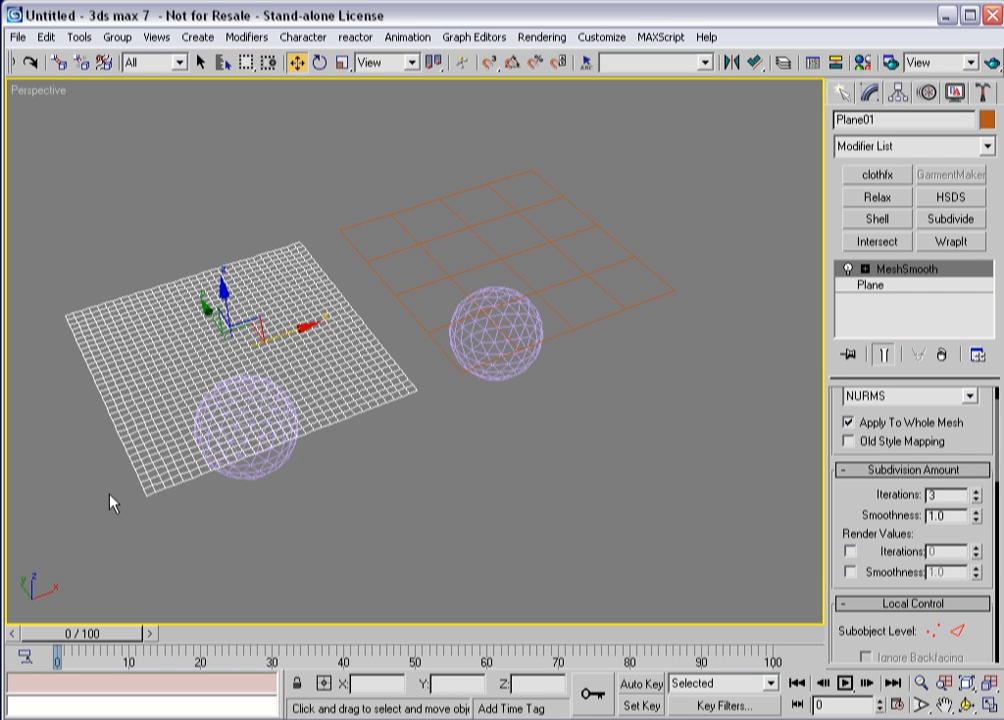
mouse_move(144, 244)
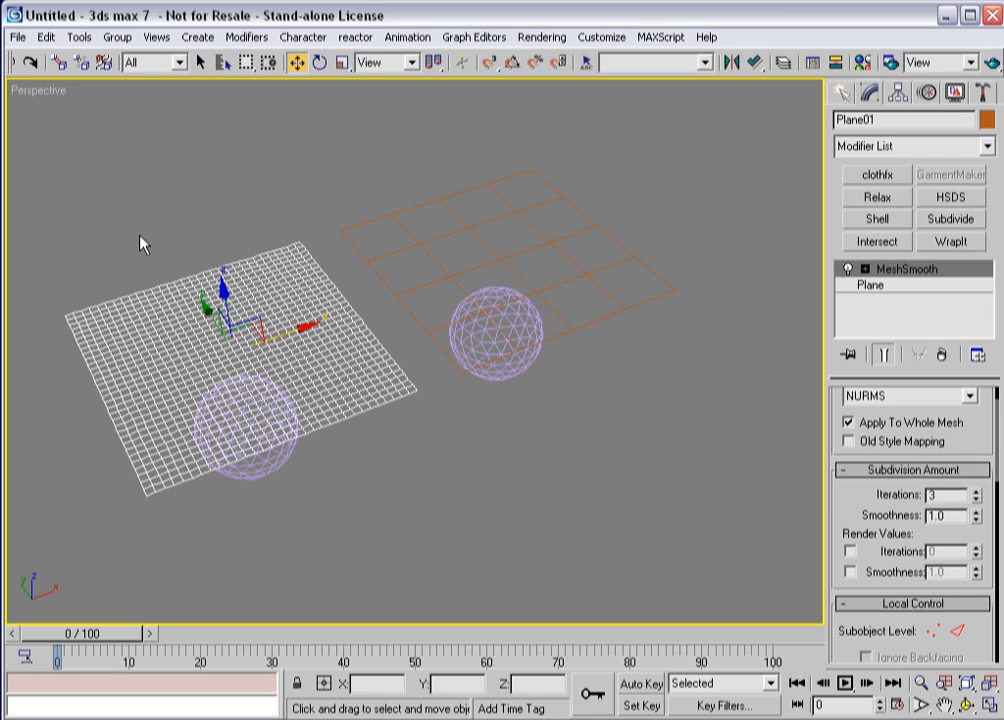
mouse_move(370, 288)
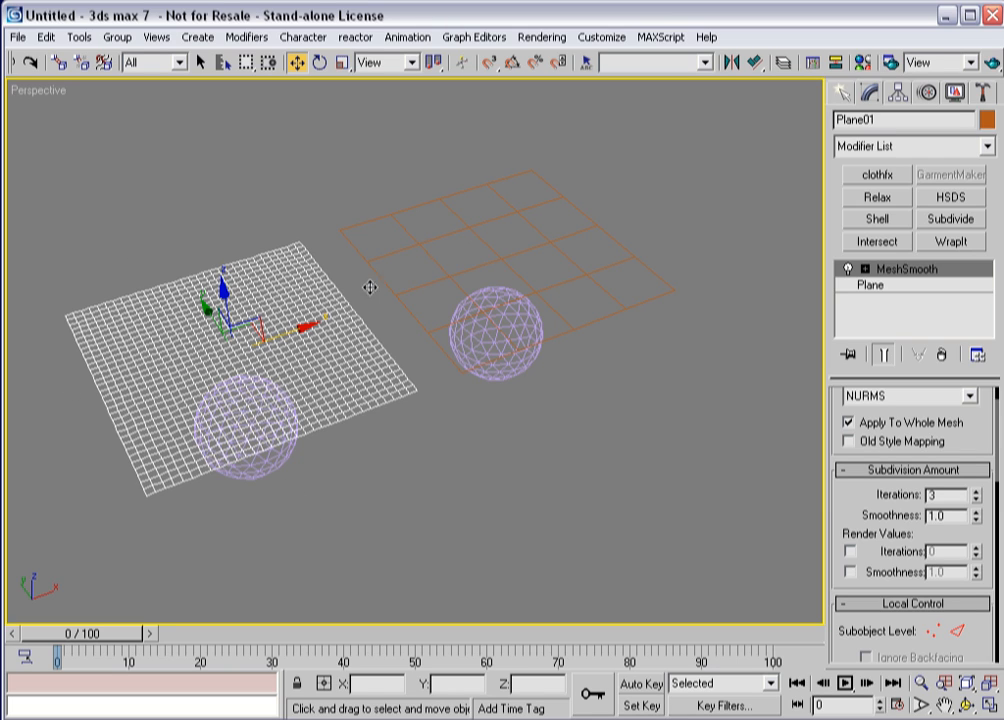
mouse_move(248, 420)
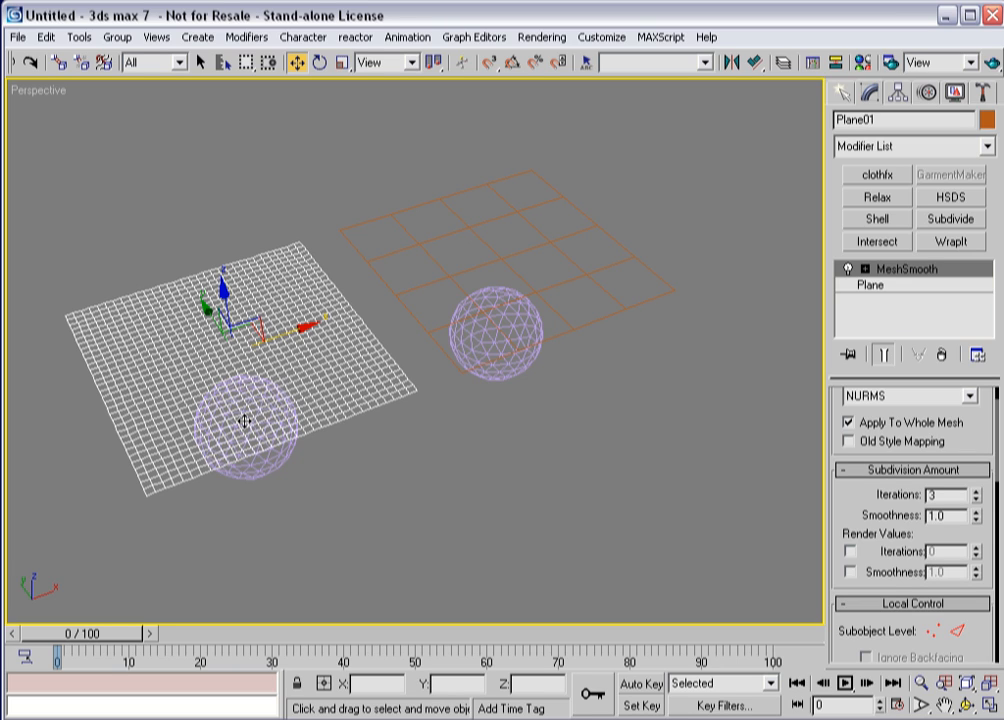
mouse_move(444, 444)
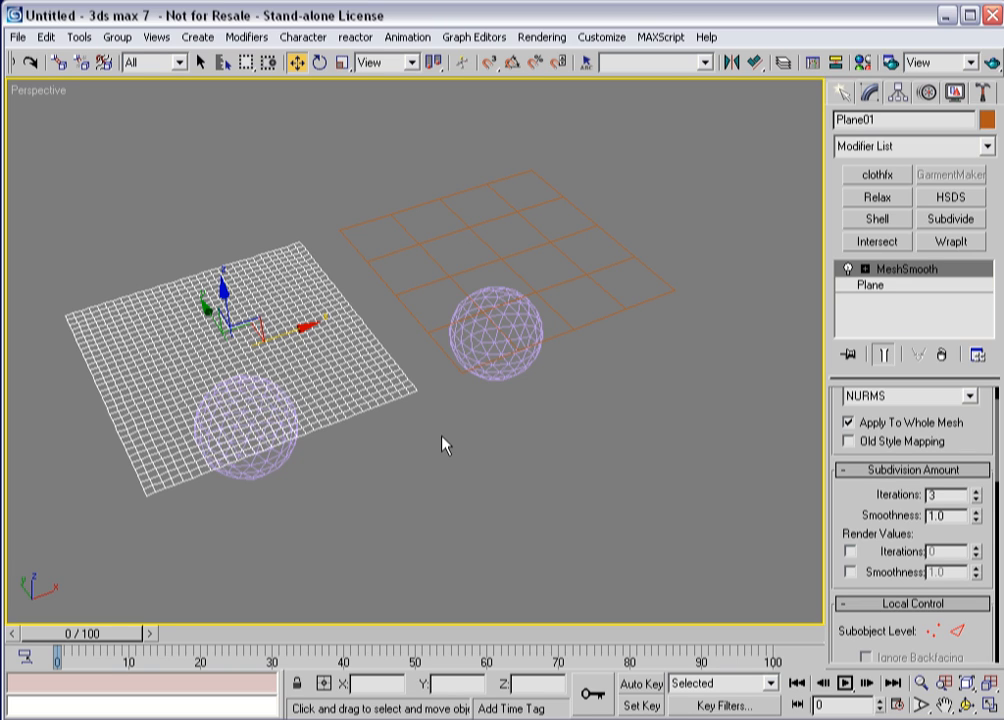
mouse_move(408, 316)
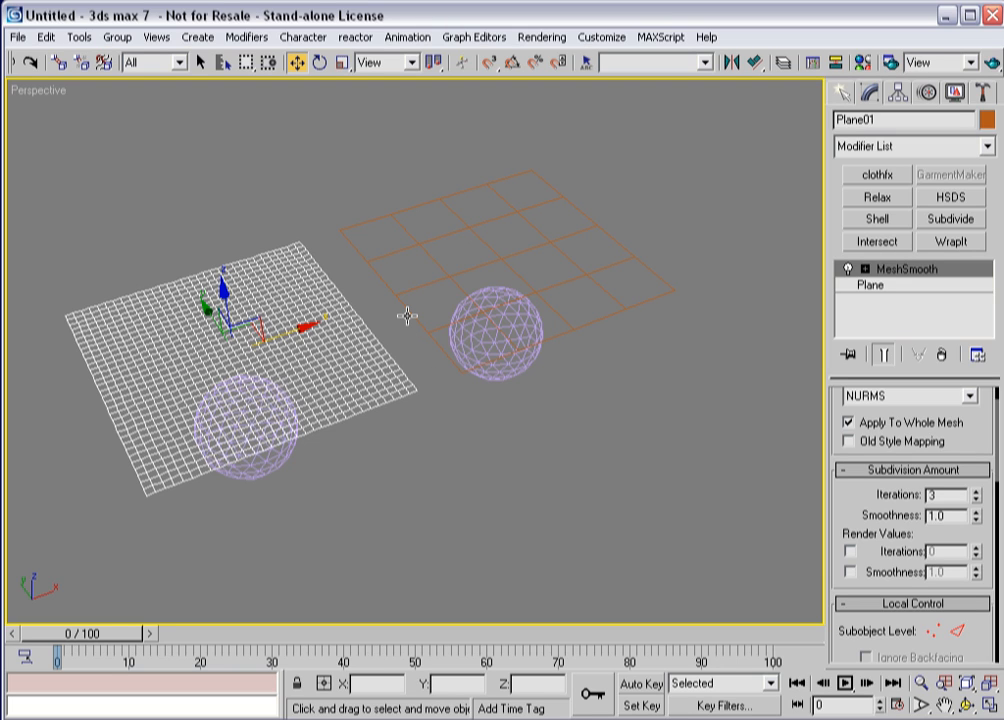
mouse_move(396, 362)
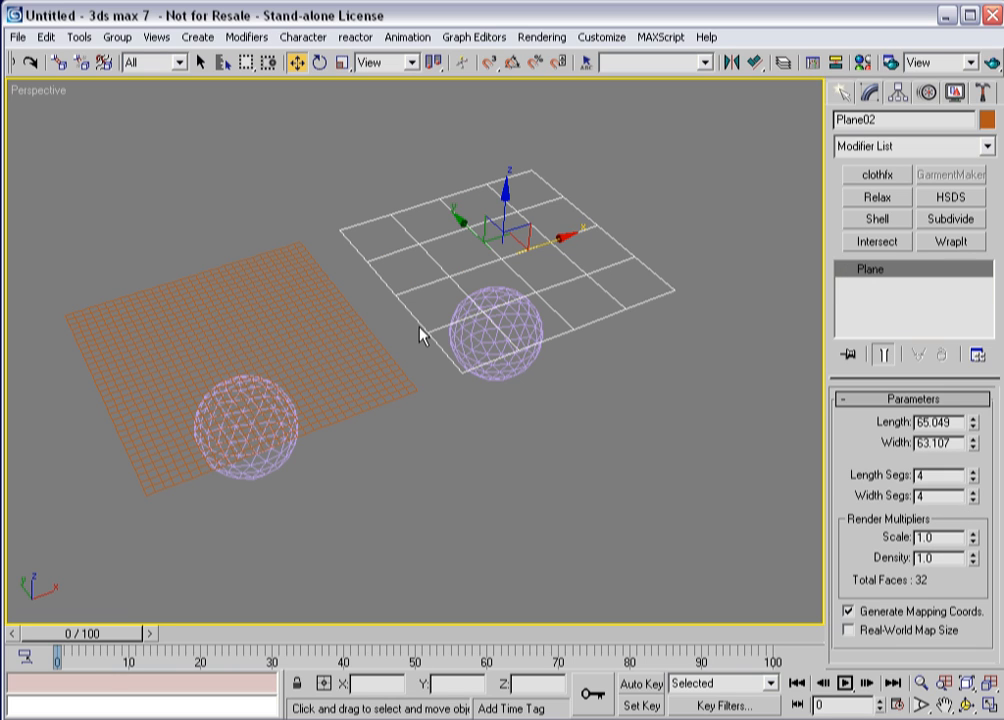
Step: Add a Subdivide modifier to Plane02 with size 2.5 for a fine triangulated mesh
left_click(948, 218)
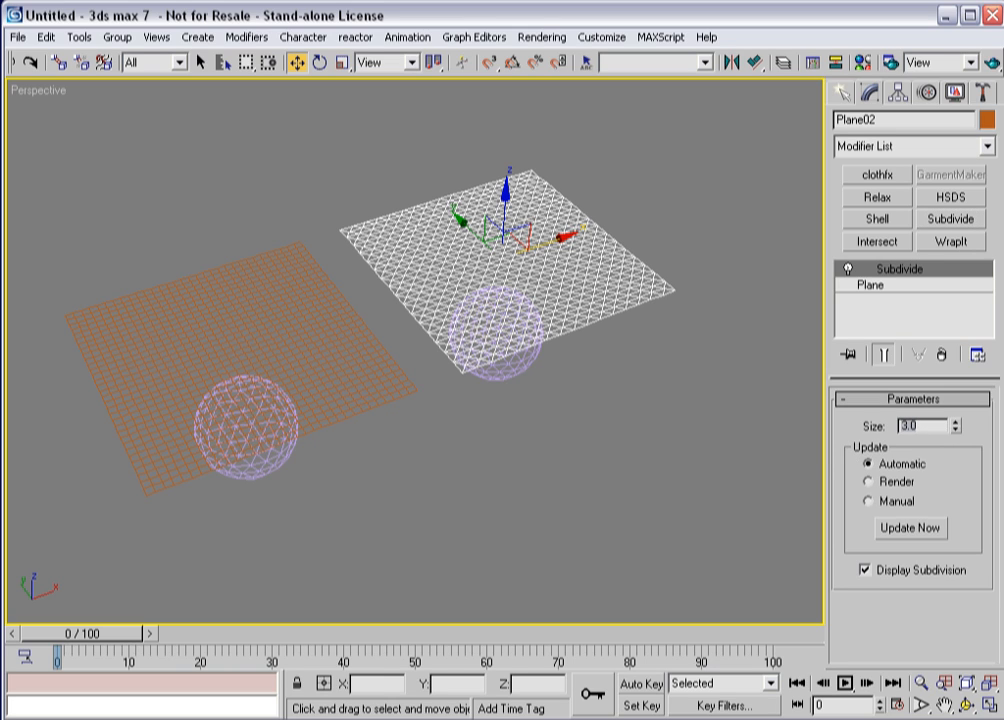
left_click(950, 424)
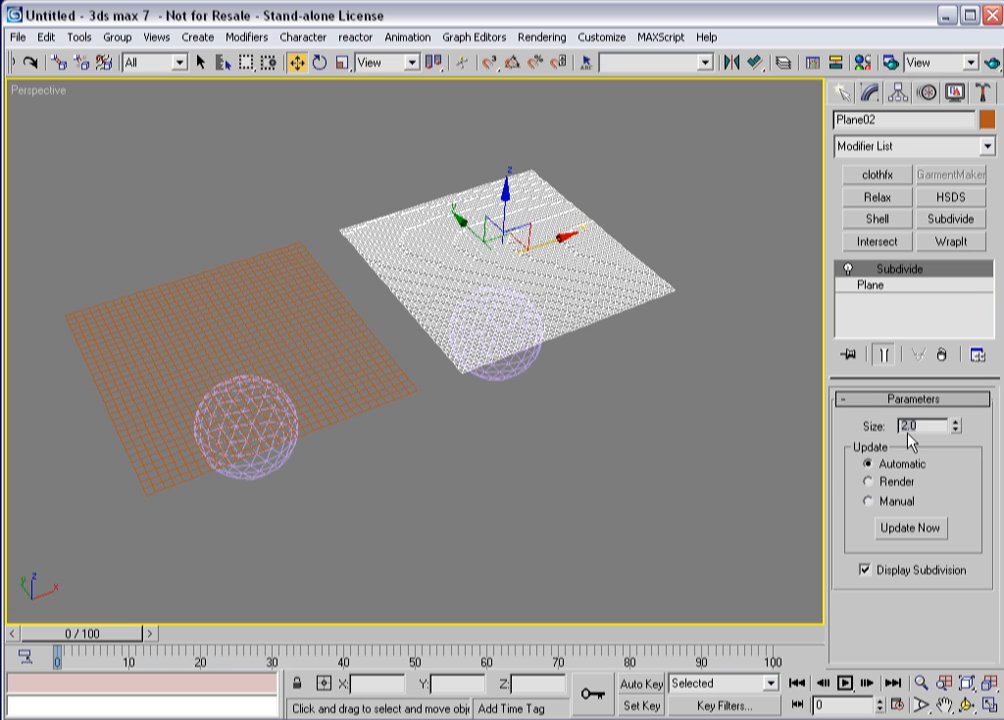
left_click(948, 420)
type("2.5")
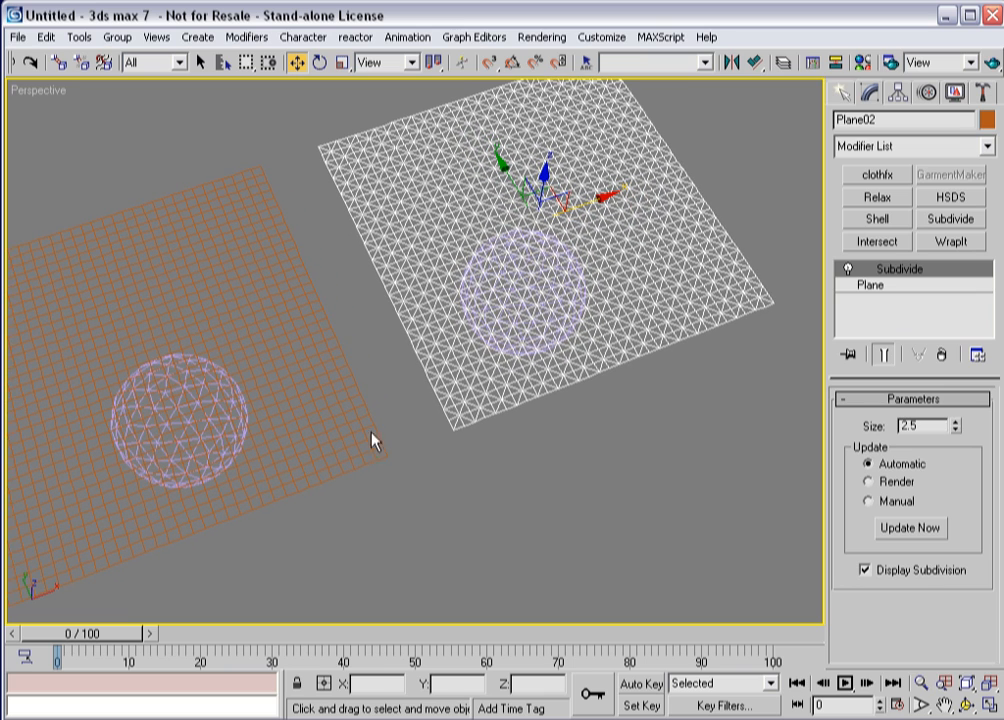
mouse_move(476, 388)
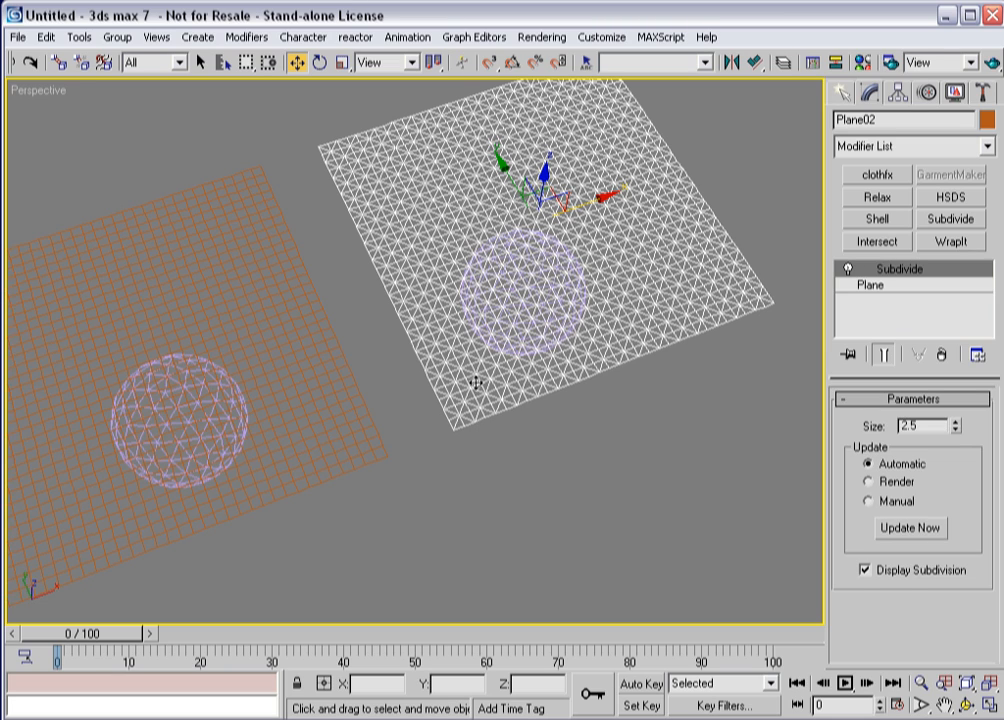
mouse_move(558, 320)
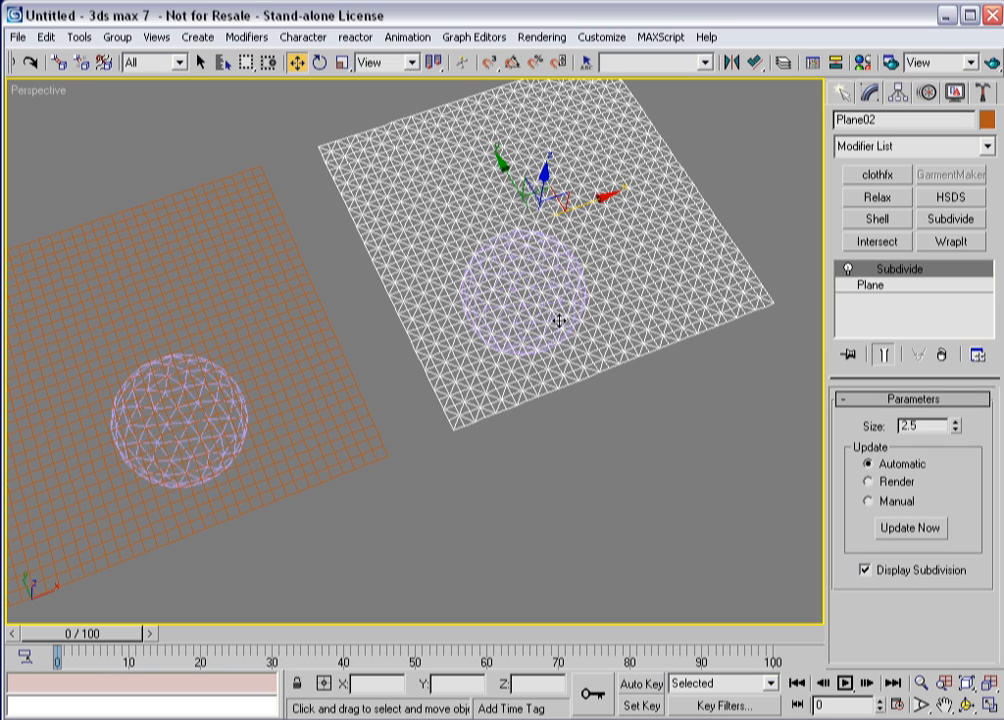
mouse_move(468, 442)
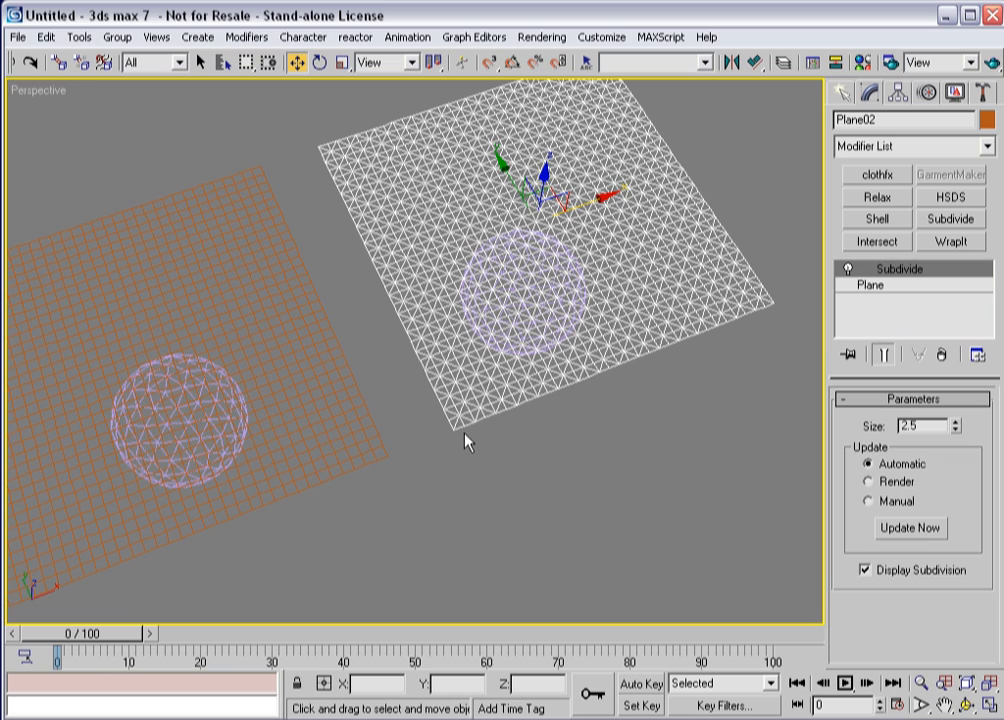
mouse_move(338, 450)
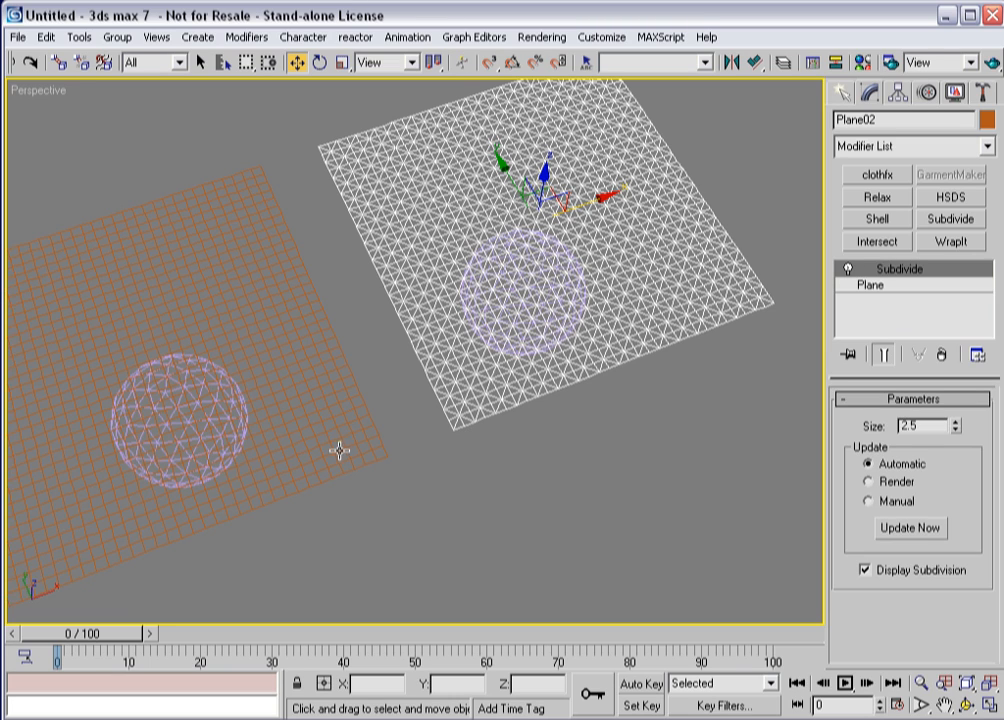
mouse_move(464, 400)
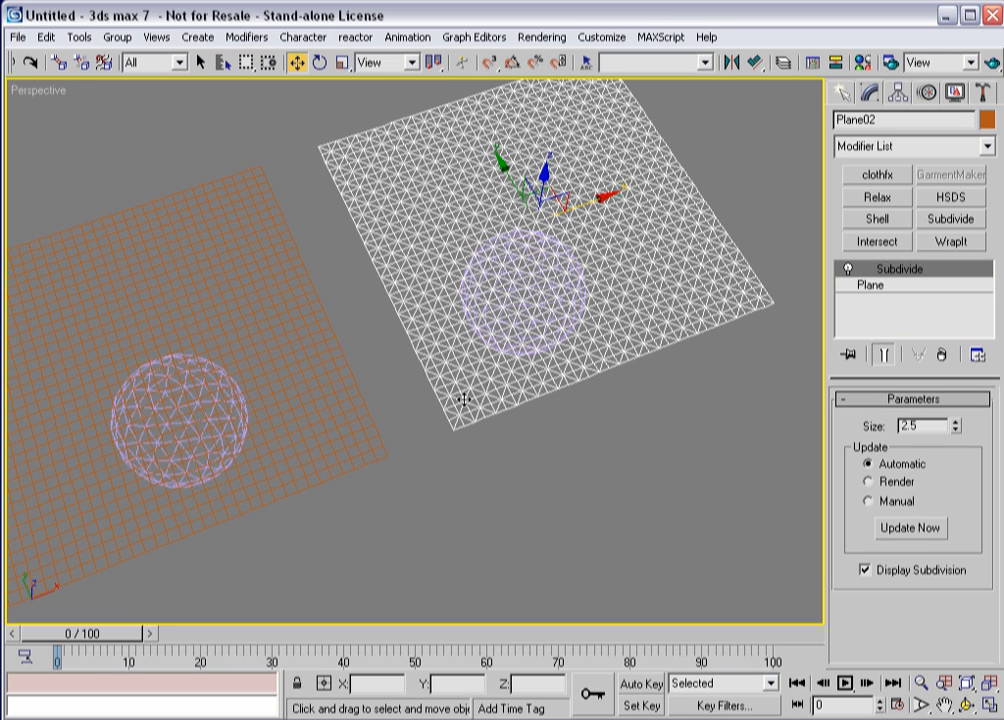
mouse_move(438, 482)
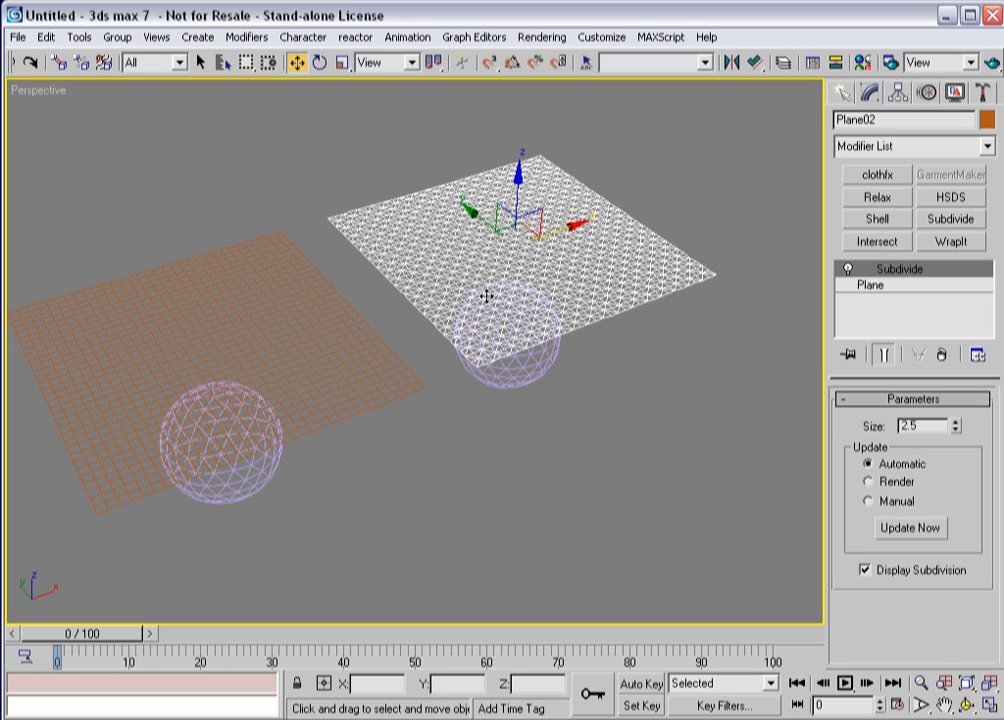
mouse_move(444, 216)
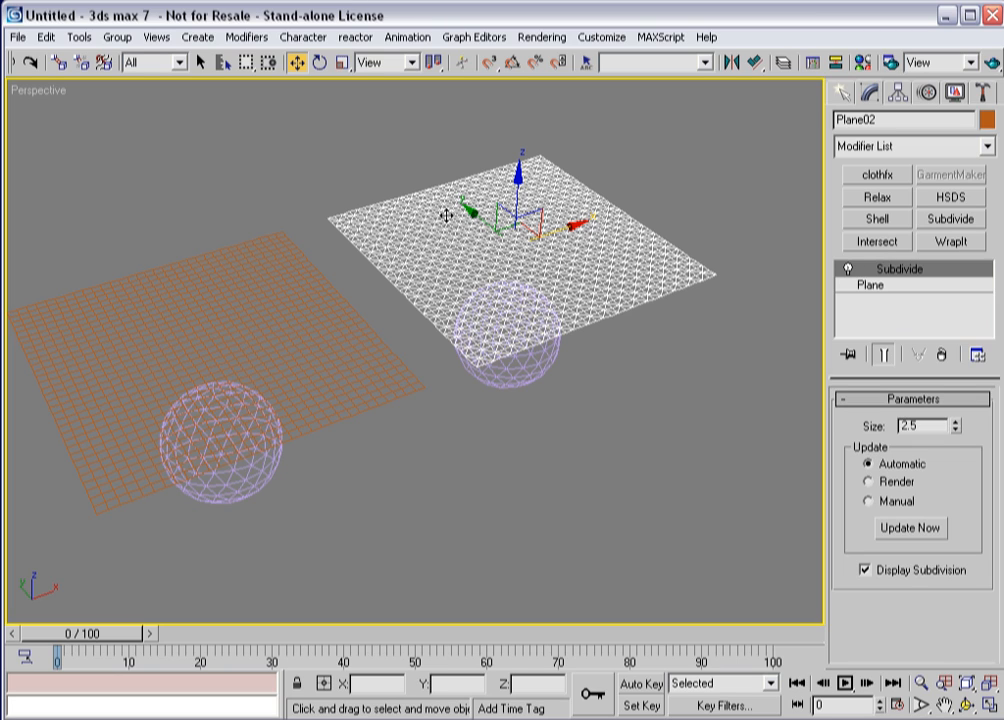
mouse_move(682, 276)
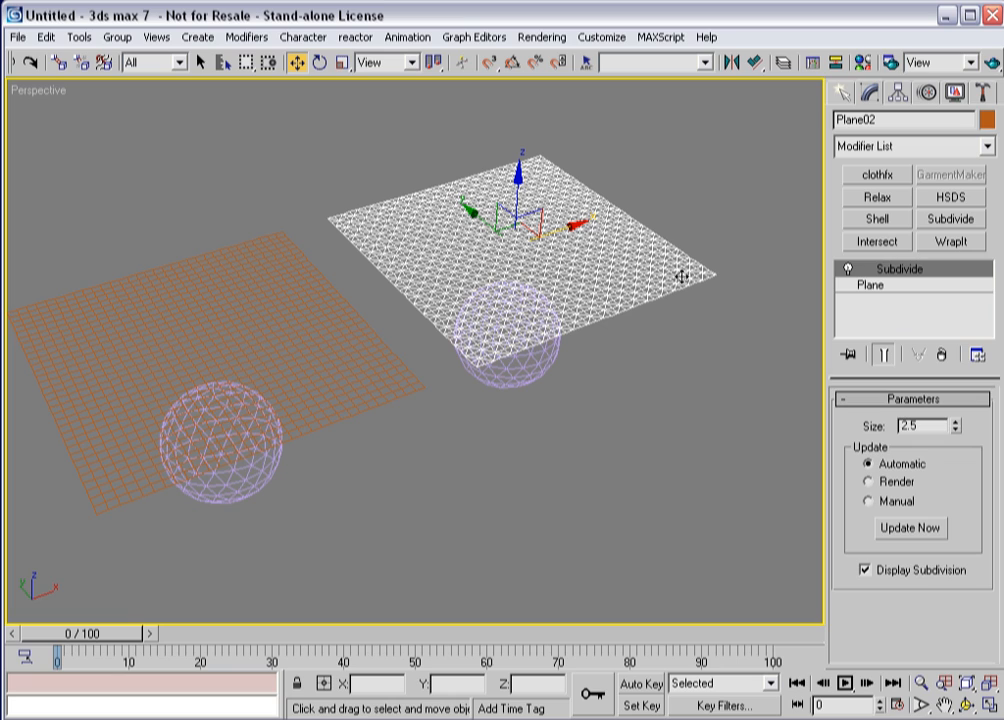
mouse_move(520, 328)
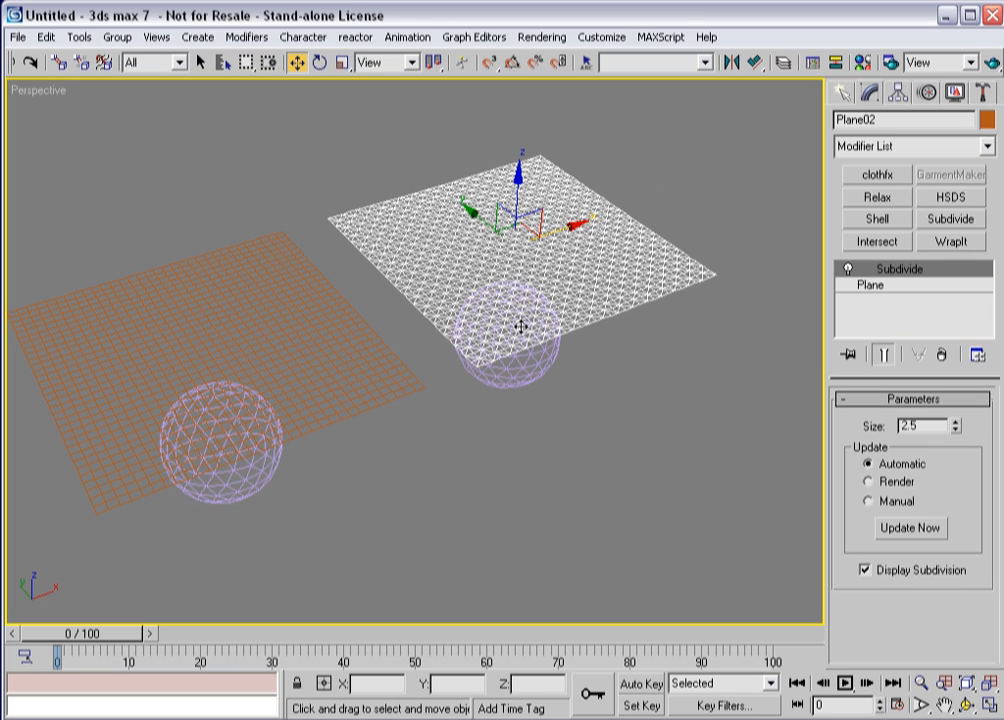
mouse_move(288, 390)
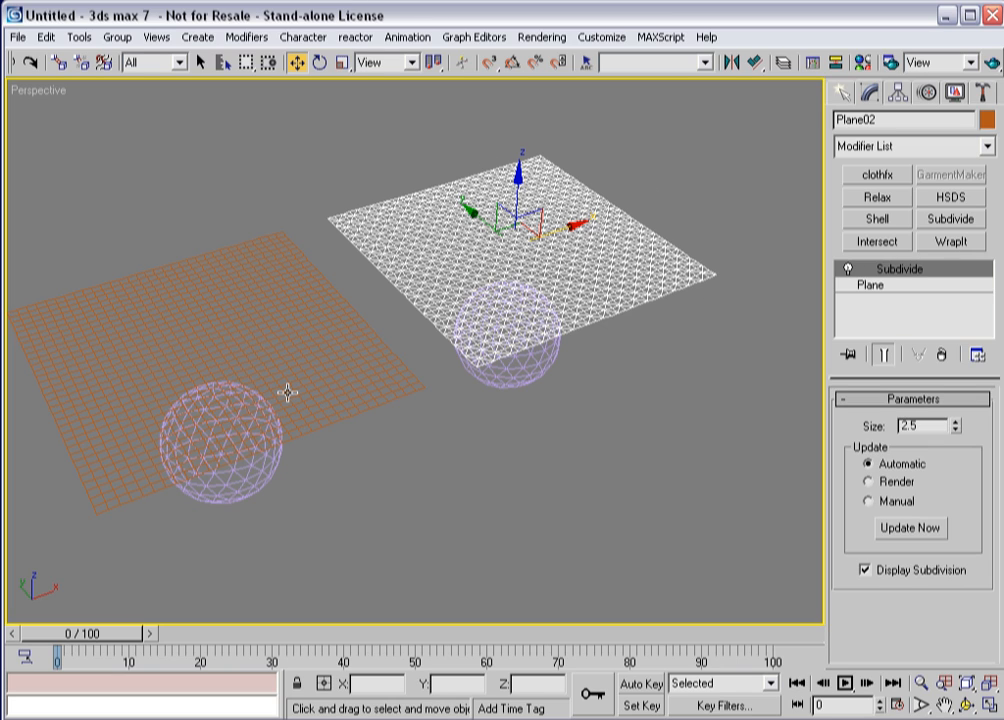
mouse_move(396, 362)
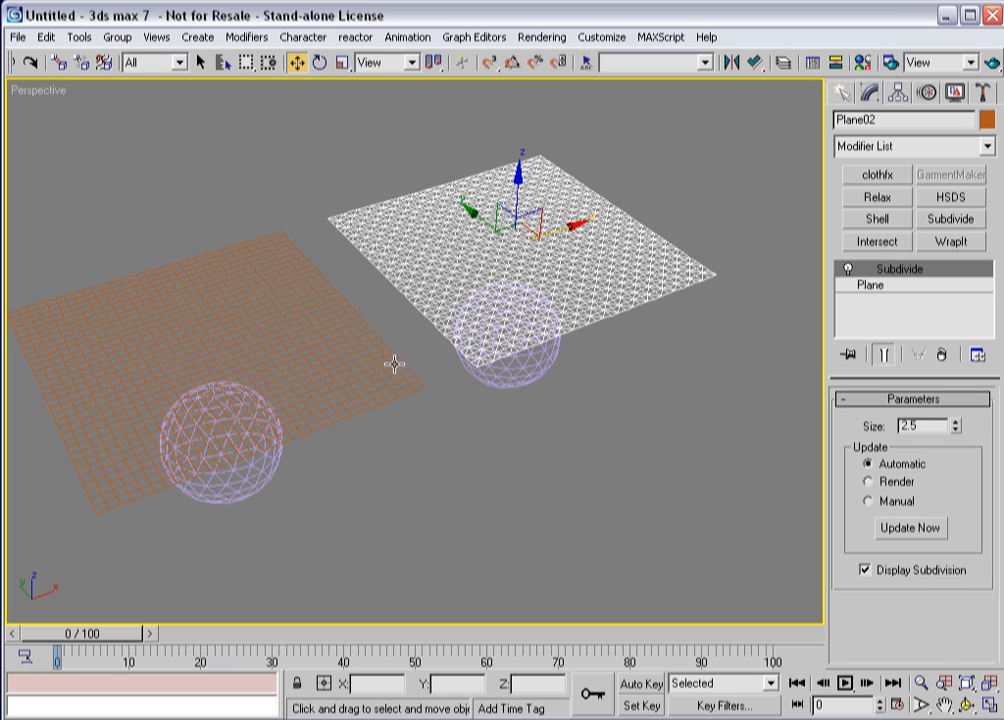
mouse_move(418, 342)
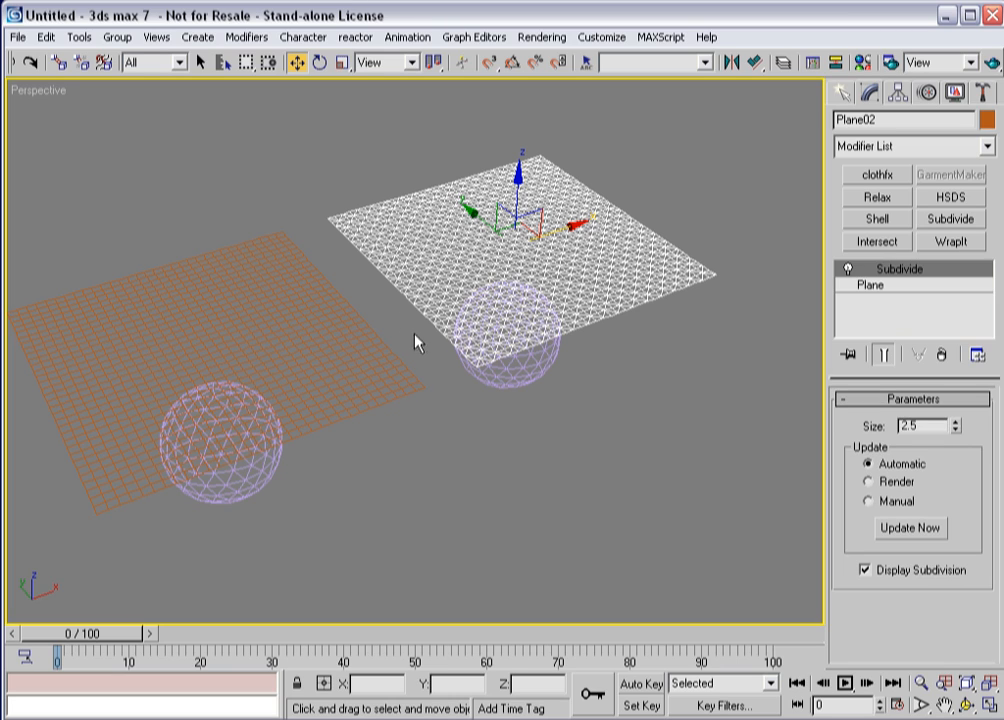
mouse_move(472, 292)
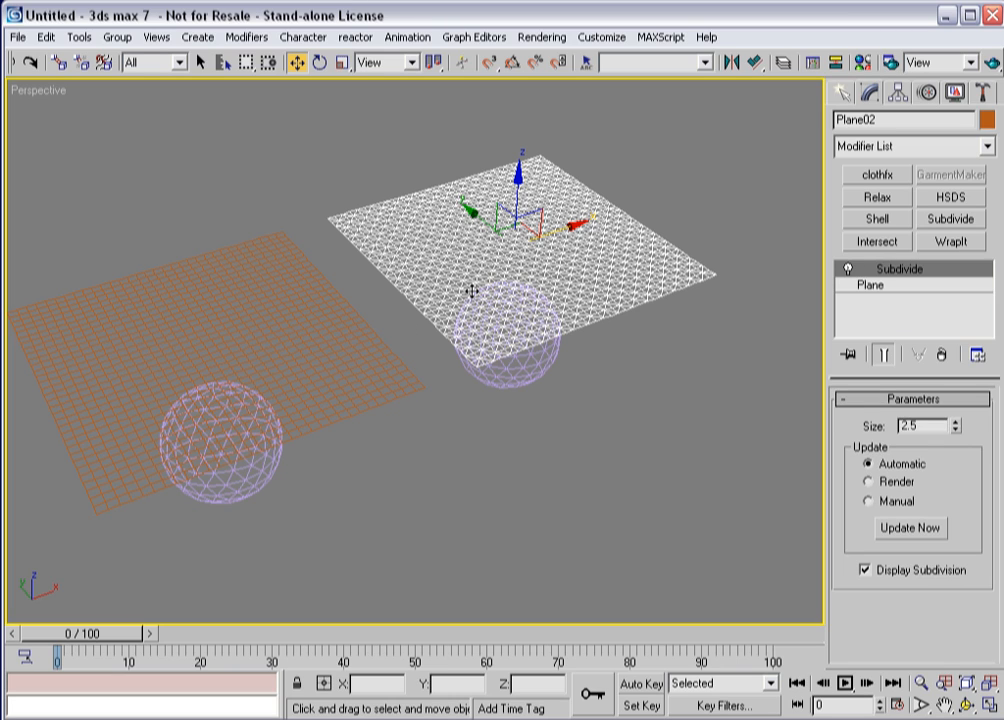
mouse_move(450, 358)
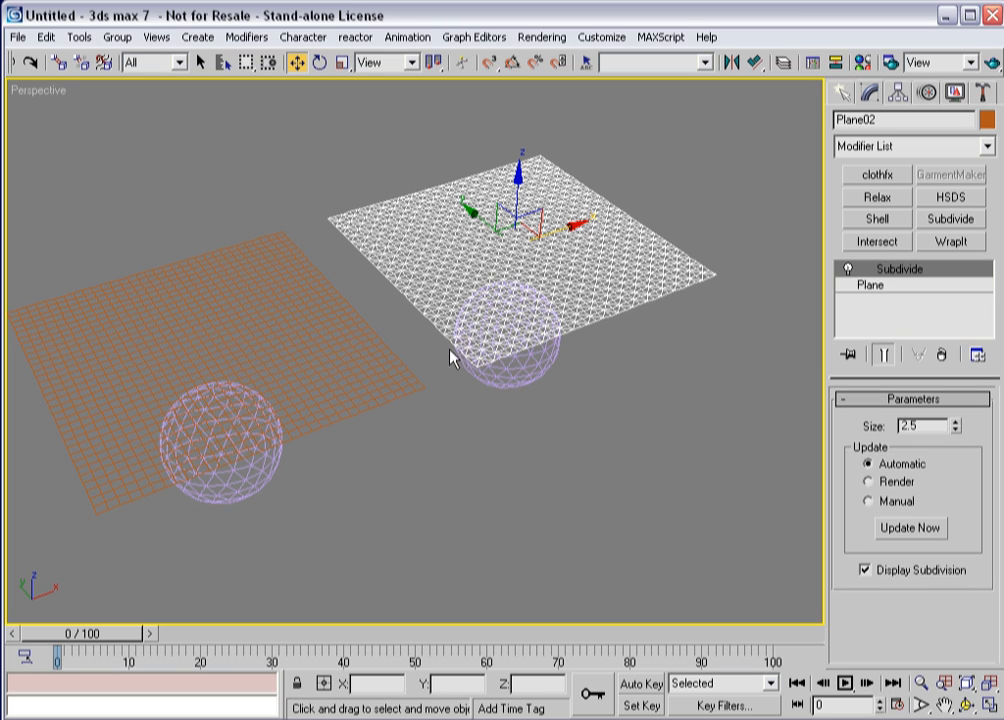
mouse_move(322, 360)
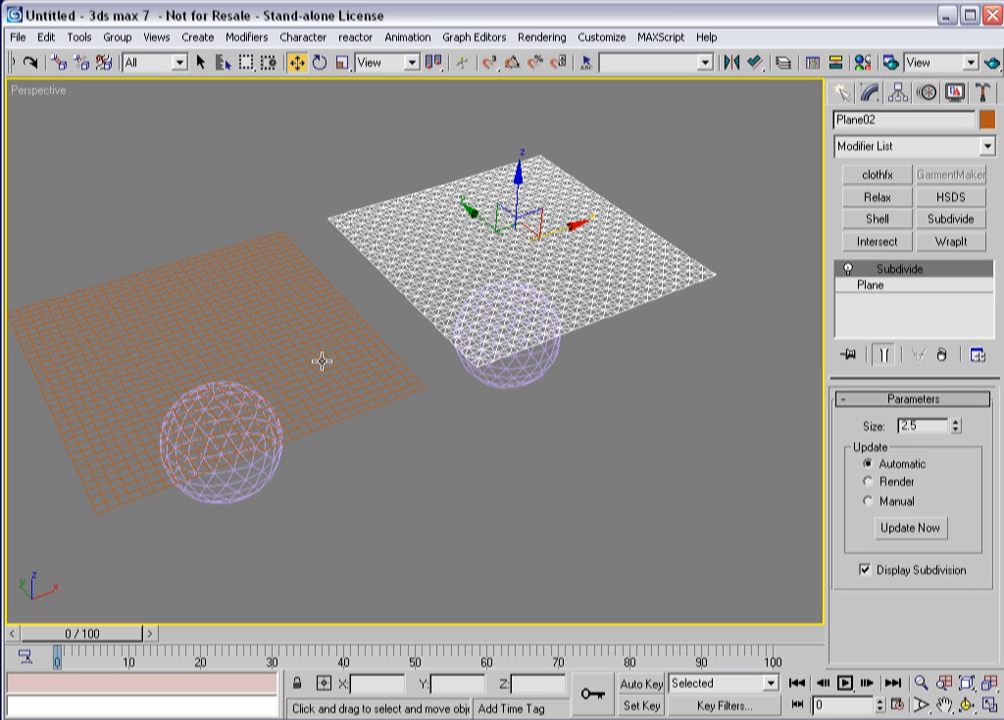
mouse_move(672, 468)
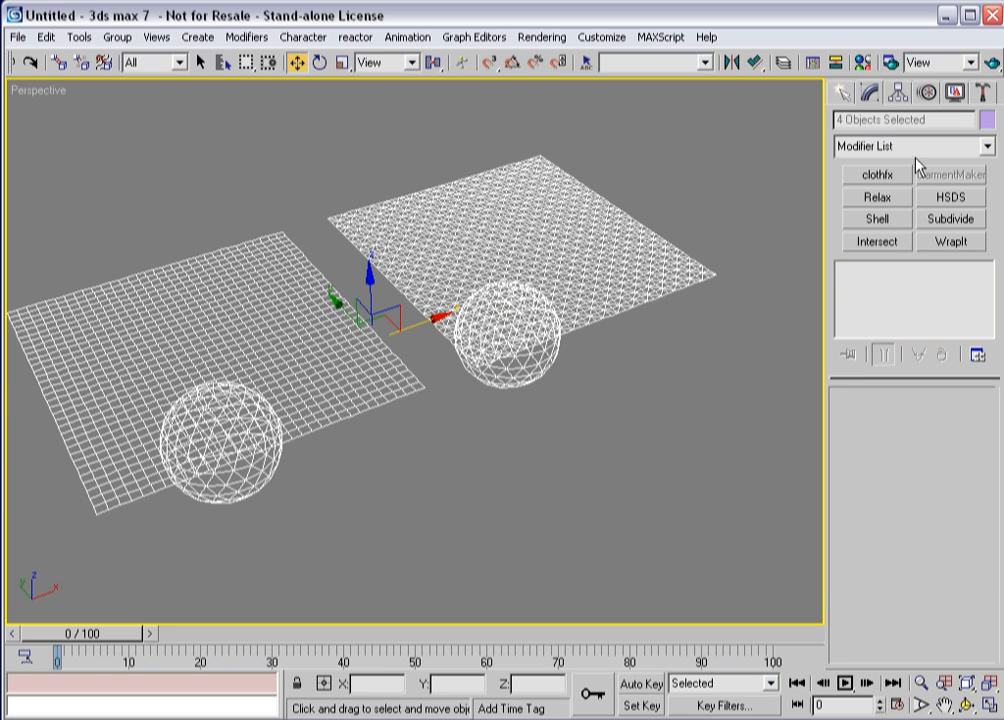
Step: Add the reactor cloth modifier to both planes and set Plane02 as a Cloth object
left_click(876, 172)
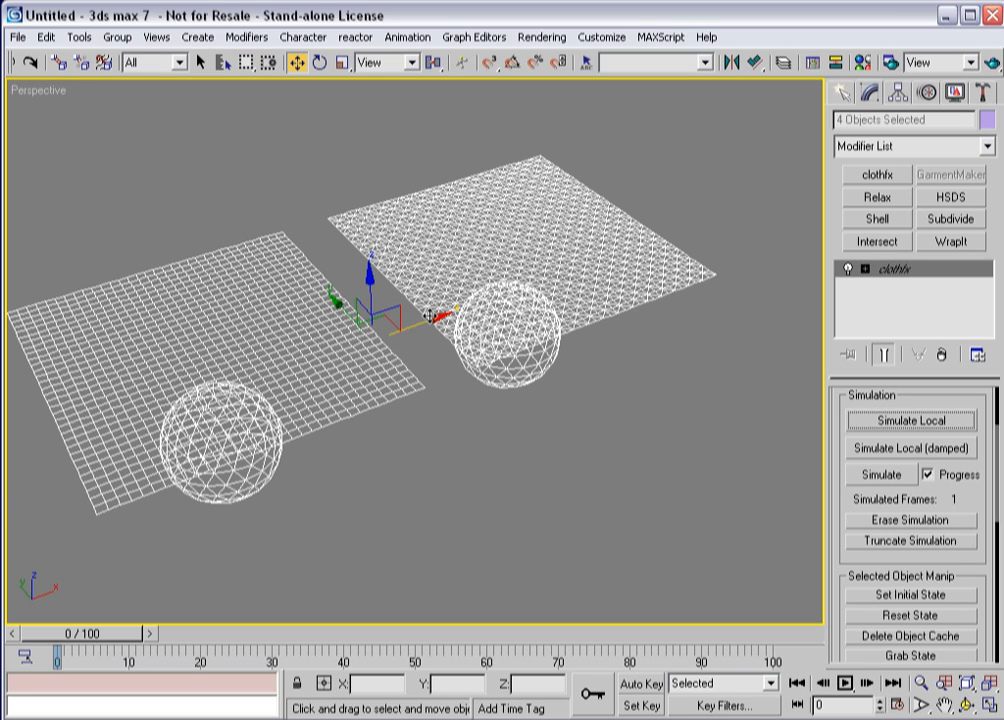
mouse_move(652, 346)
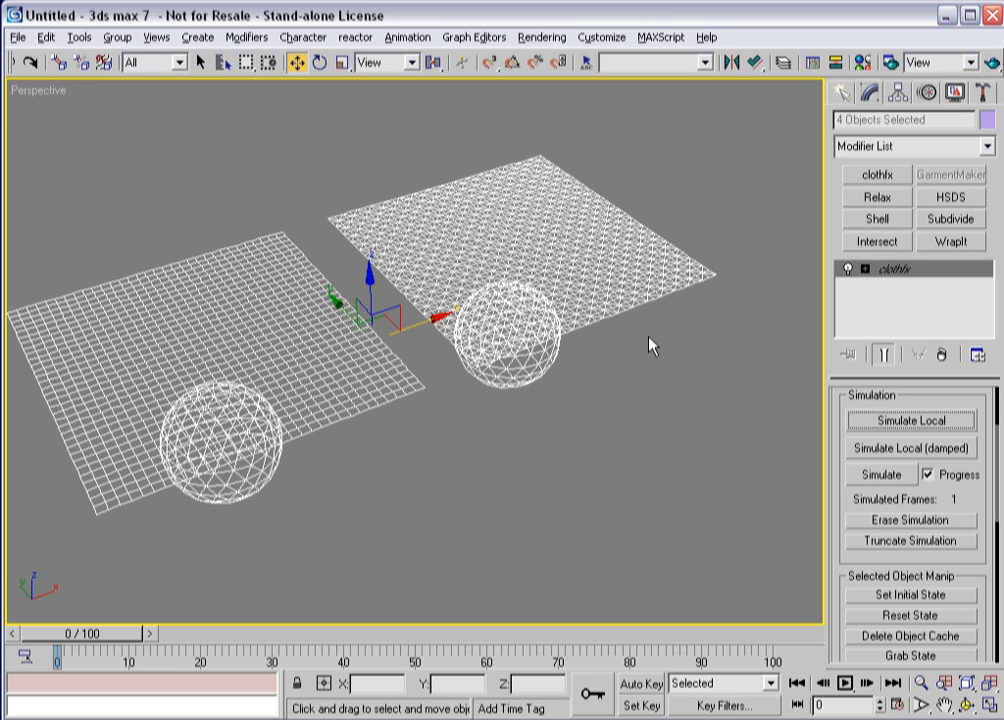
mouse_move(674, 402)
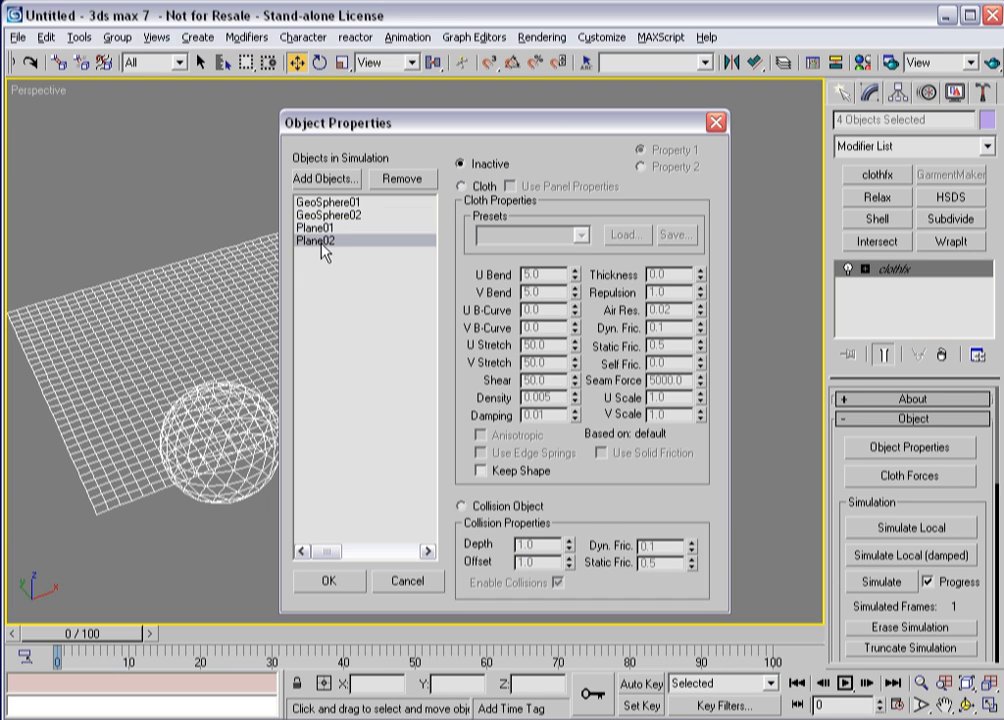
left_click(460, 186)
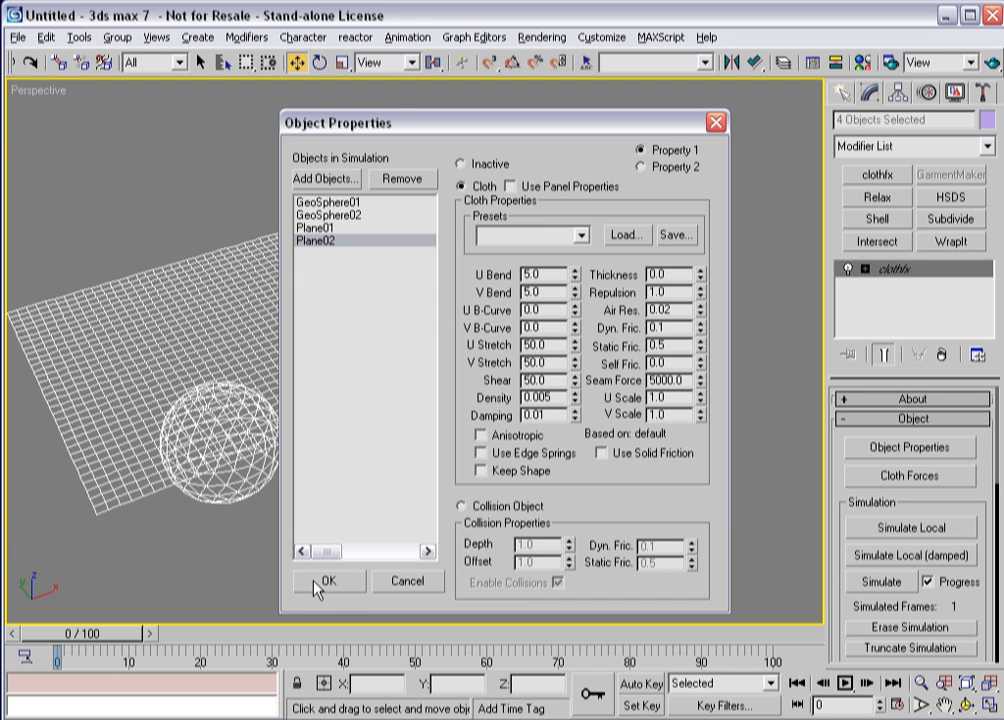
left_click(328, 580)
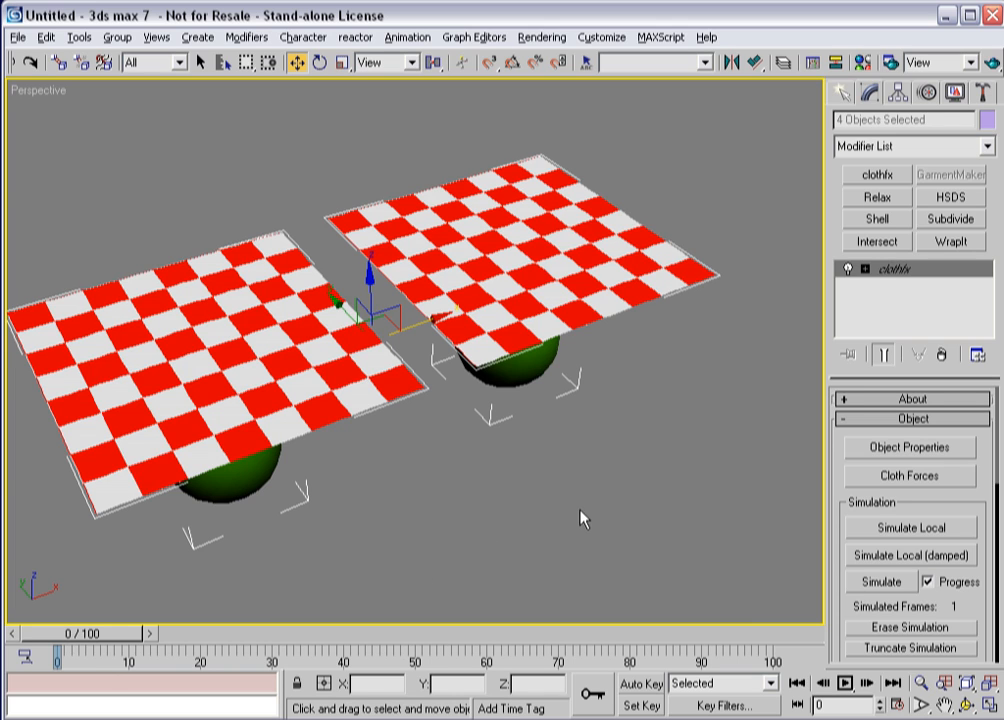
Step: Run the reactor cloth simulation so both checkered planes drape over the spheres
left_click(880, 580)
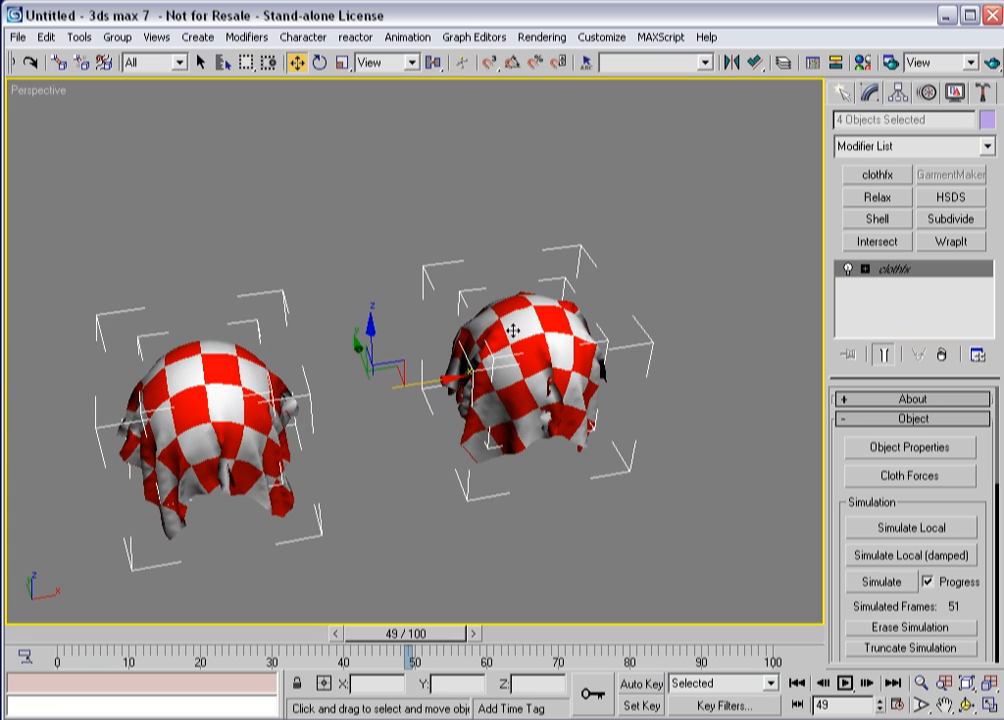
mouse_move(340, 452)
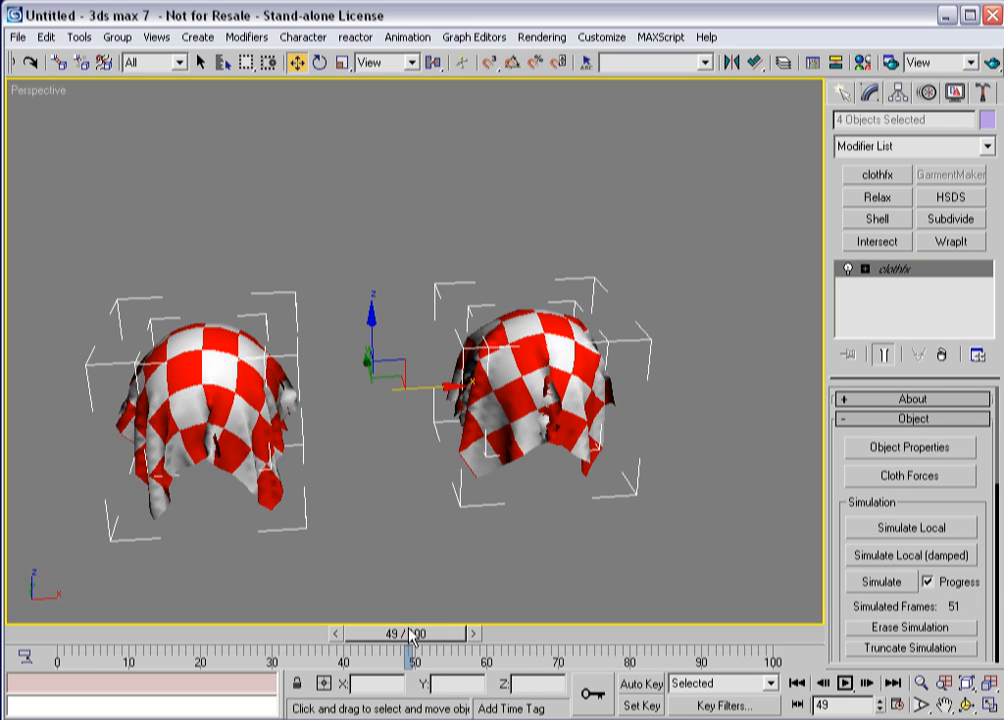
left_click_drag(410, 632, 160, 632)
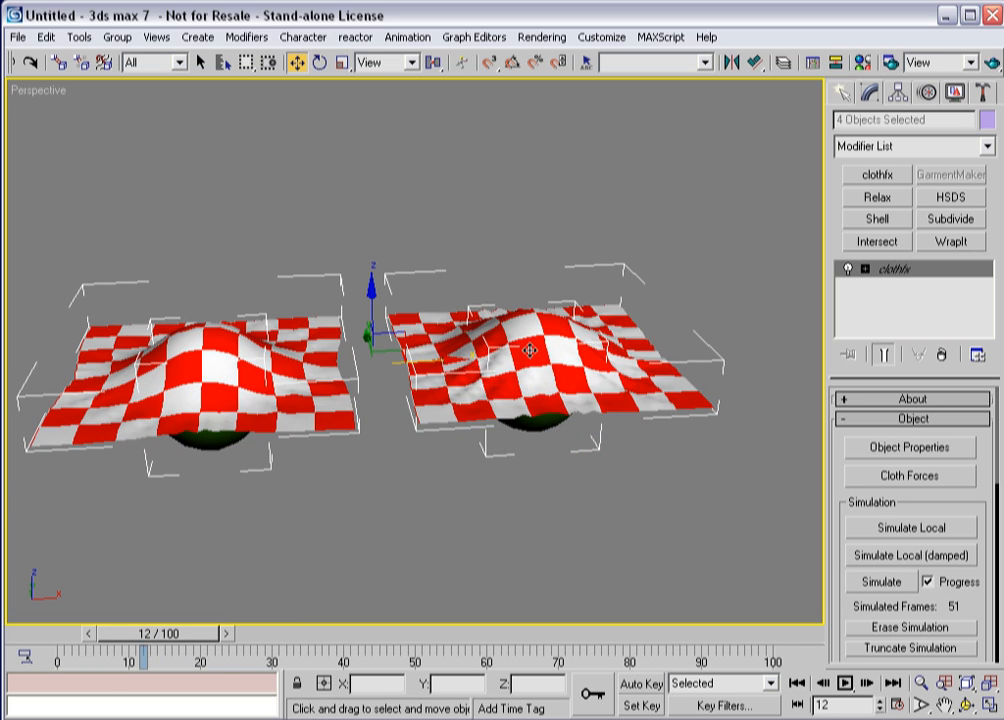
mouse_move(88, 452)
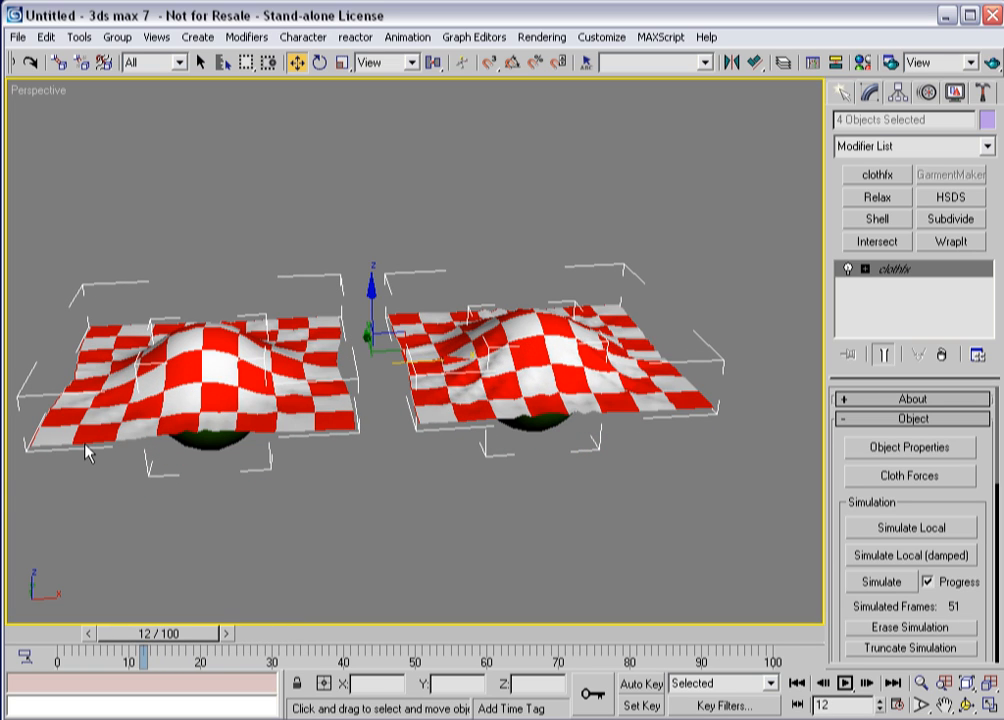
mouse_move(496, 348)
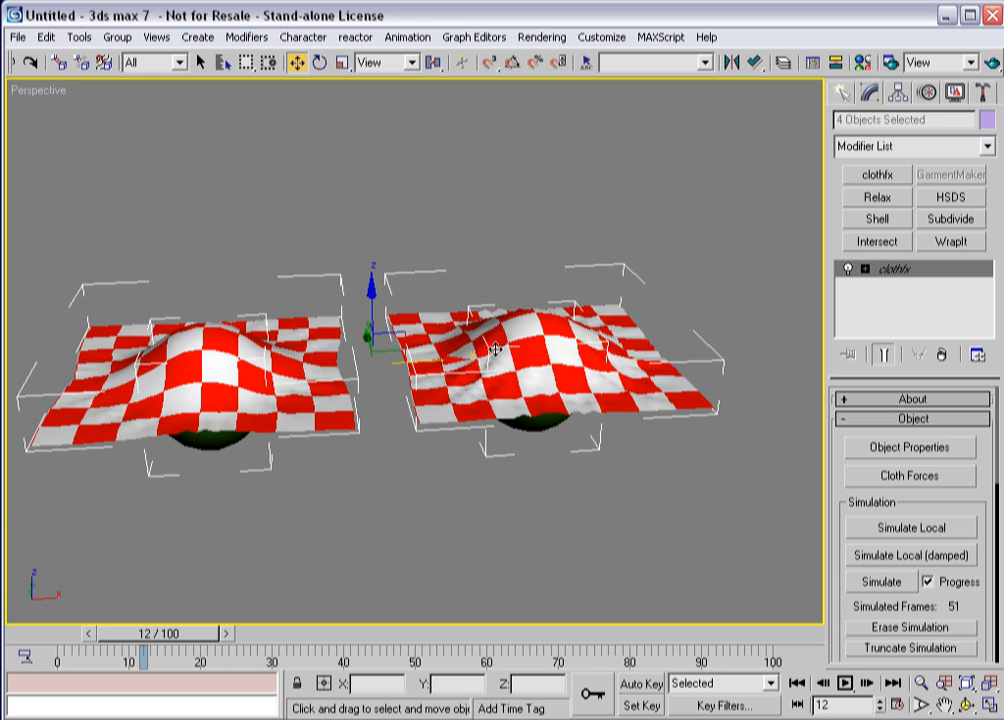
mouse_move(440, 436)
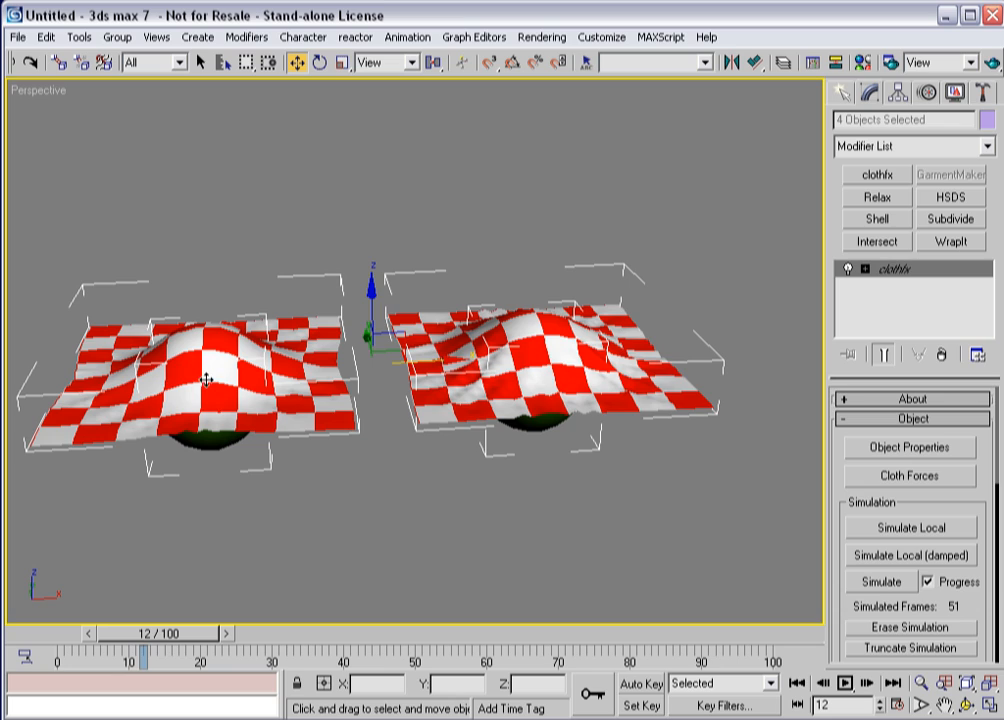
mouse_move(162, 360)
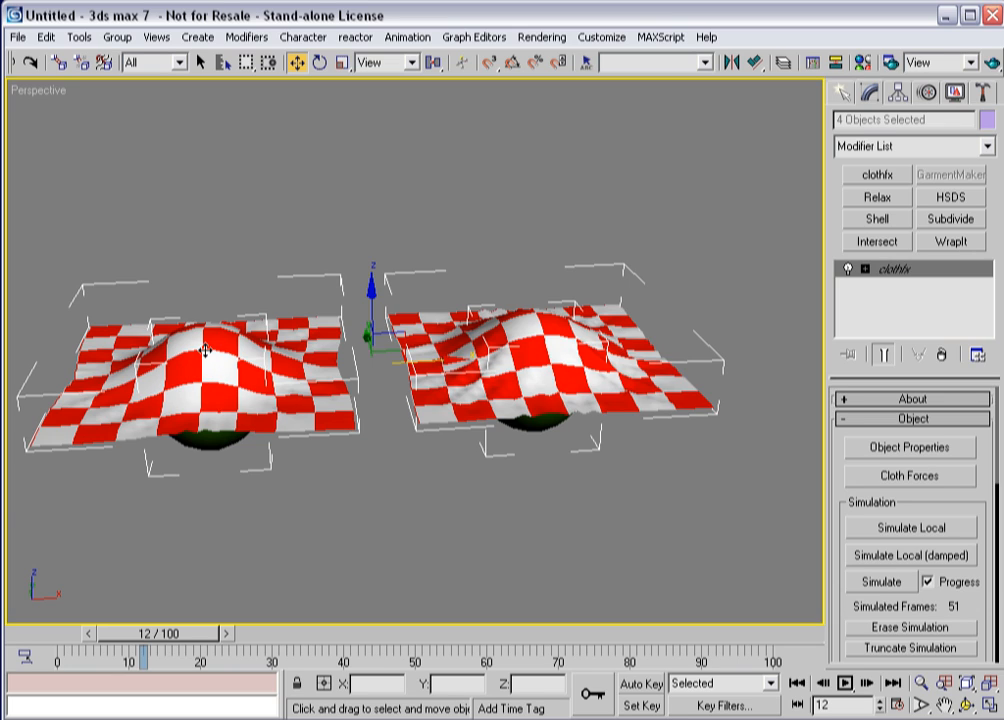
mouse_move(504, 346)
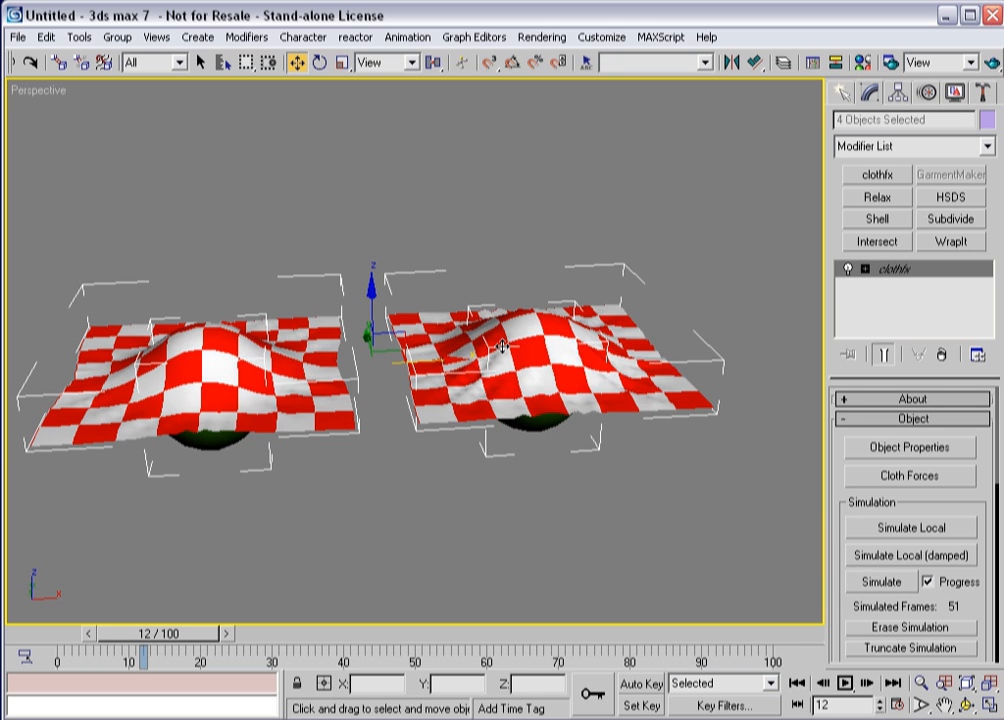
left_click_drag(144, 632, 176, 632)
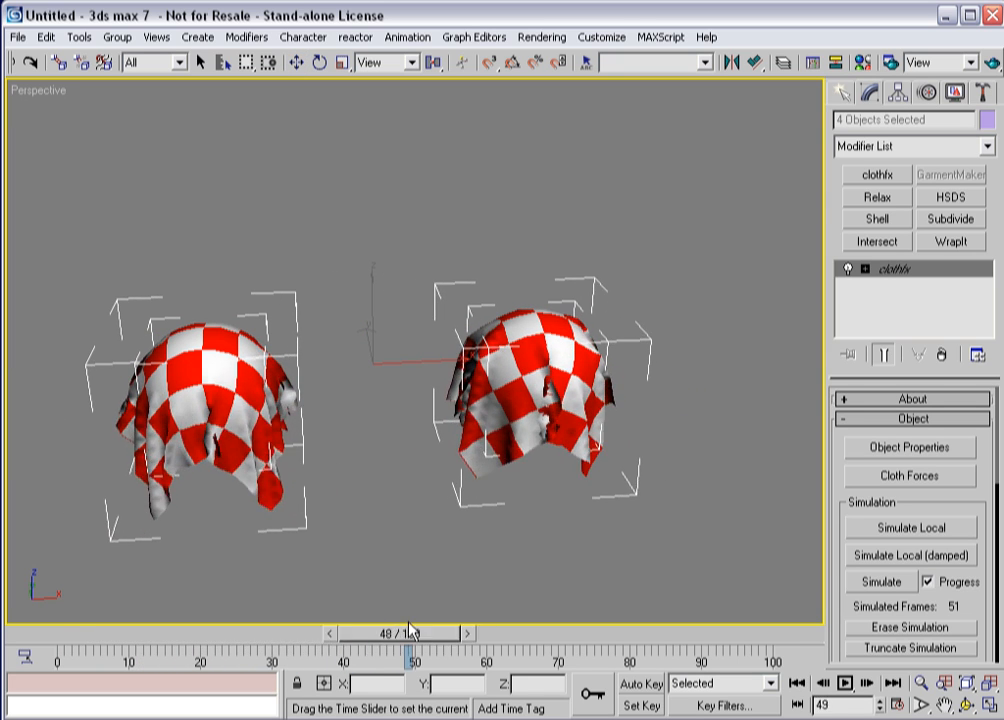
left_click_drag(410, 632, 256, 632)
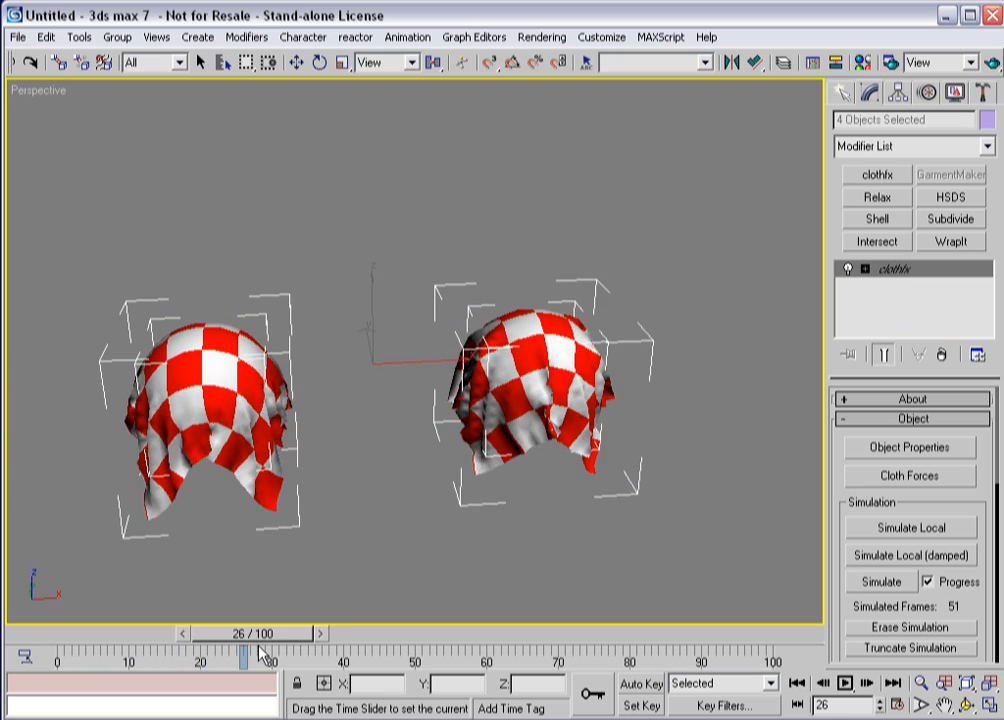
left_click_drag(250, 632, 192, 632)
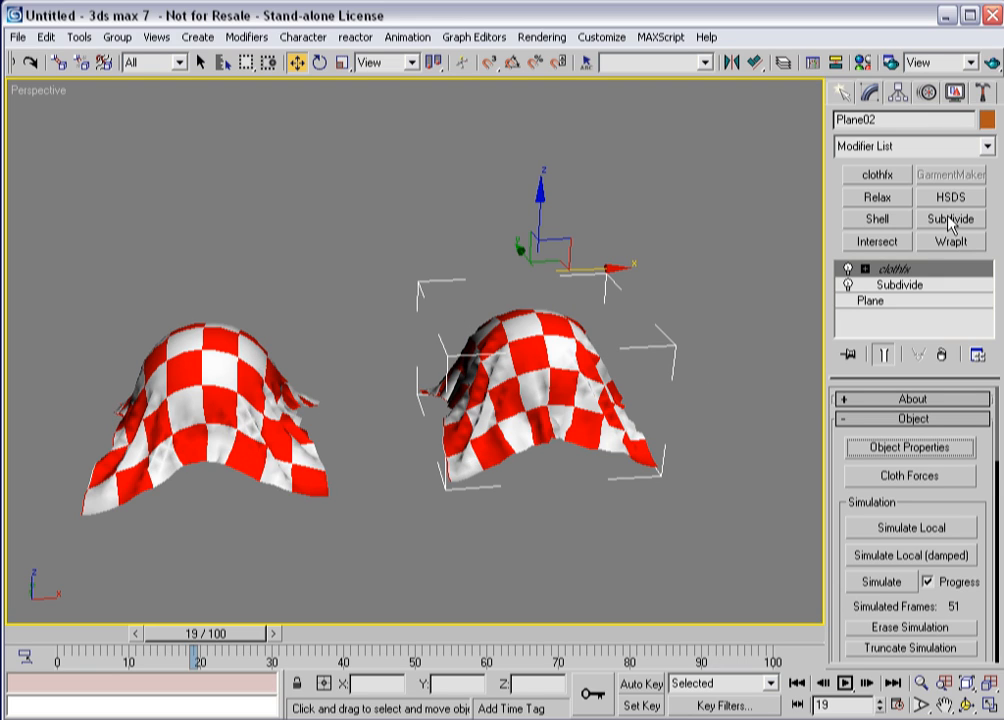
Step: Add HSDS with one whole-element subdivision and a Relax modifier to the right cloth
left_click(948, 198)
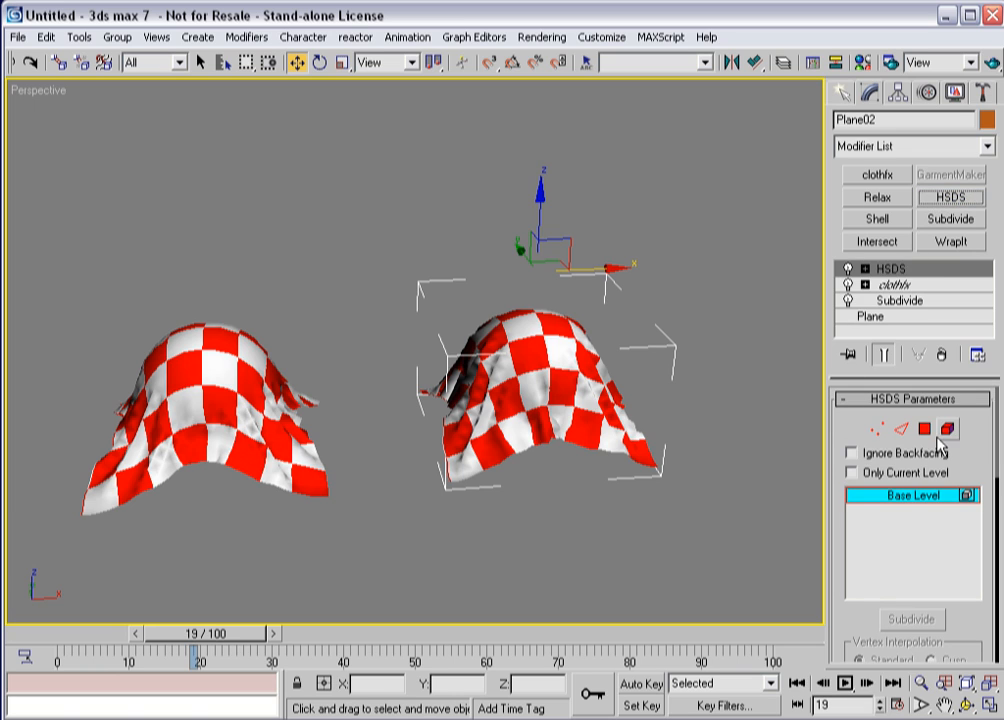
left_click(910, 620)
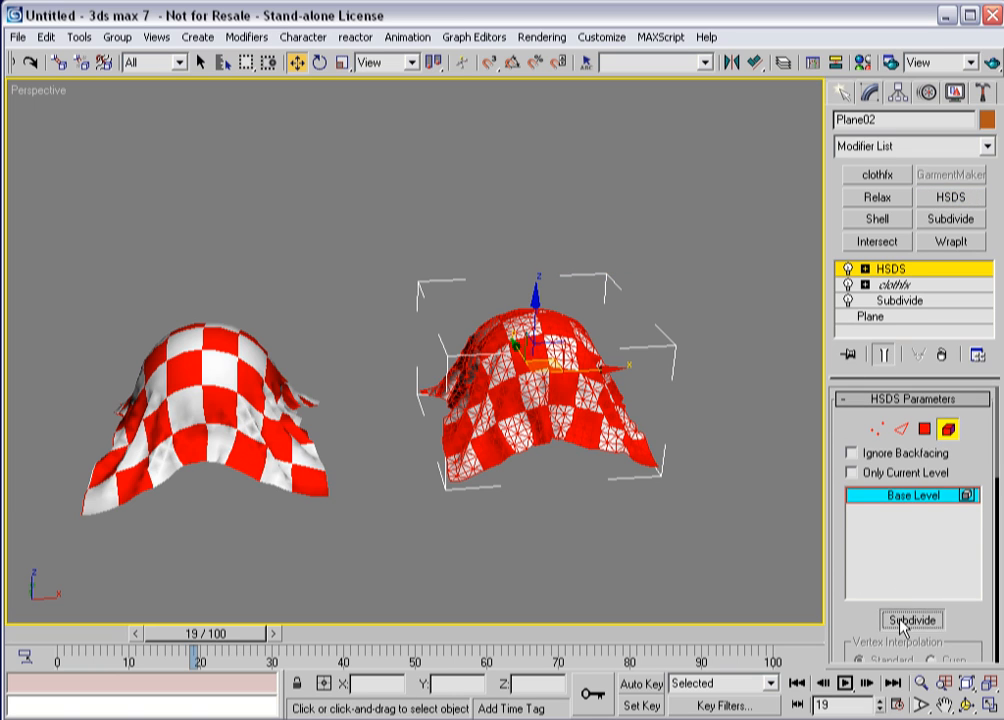
left_click(910, 620)
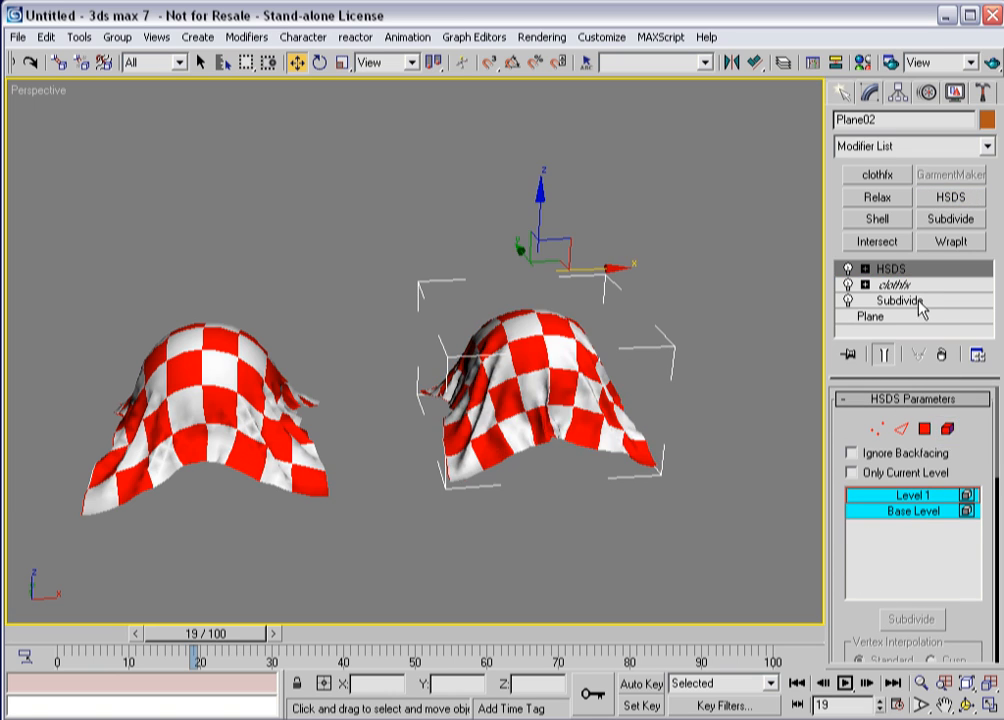
left_click(876, 196)
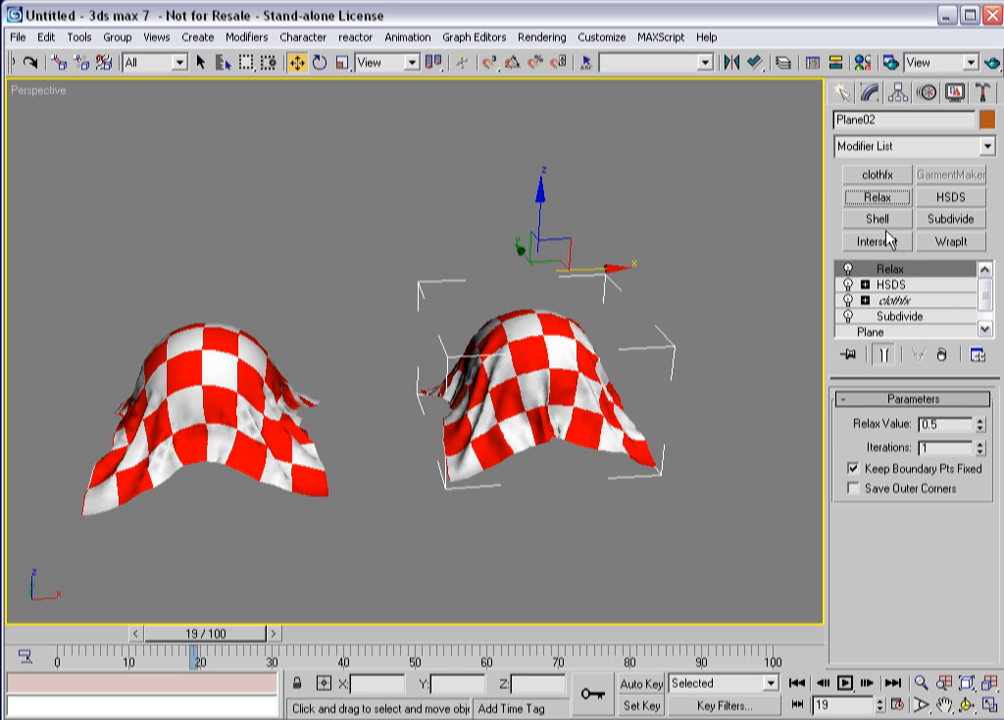
left_click(980, 452)
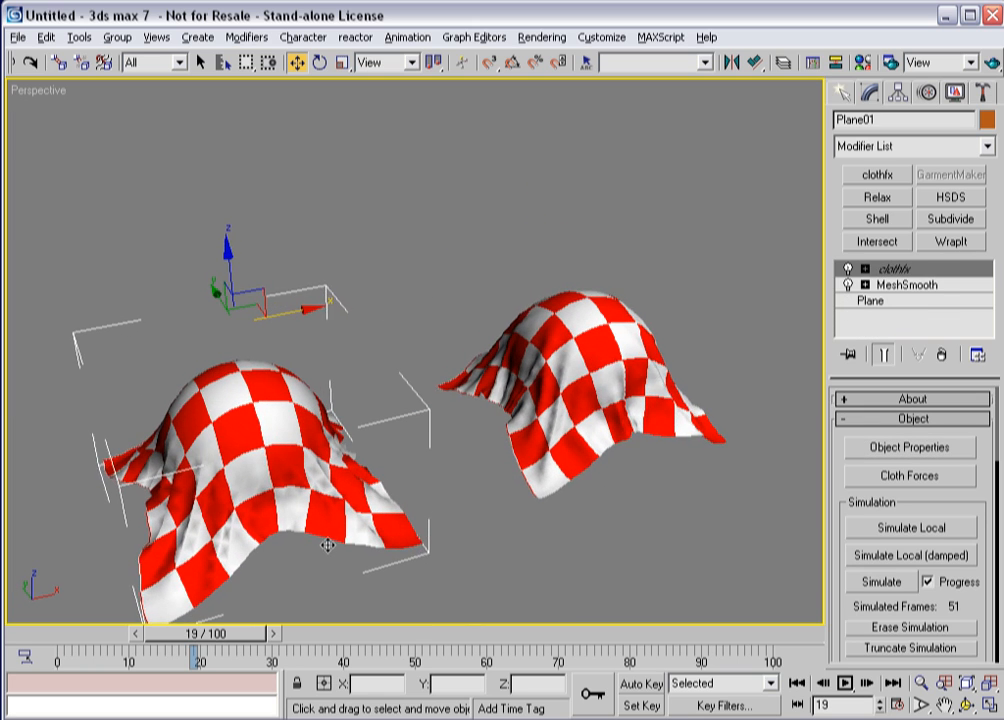
Step: Add HSDS with one subdivision level and a Relax modifier to the left cloth
left_click(950, 198)
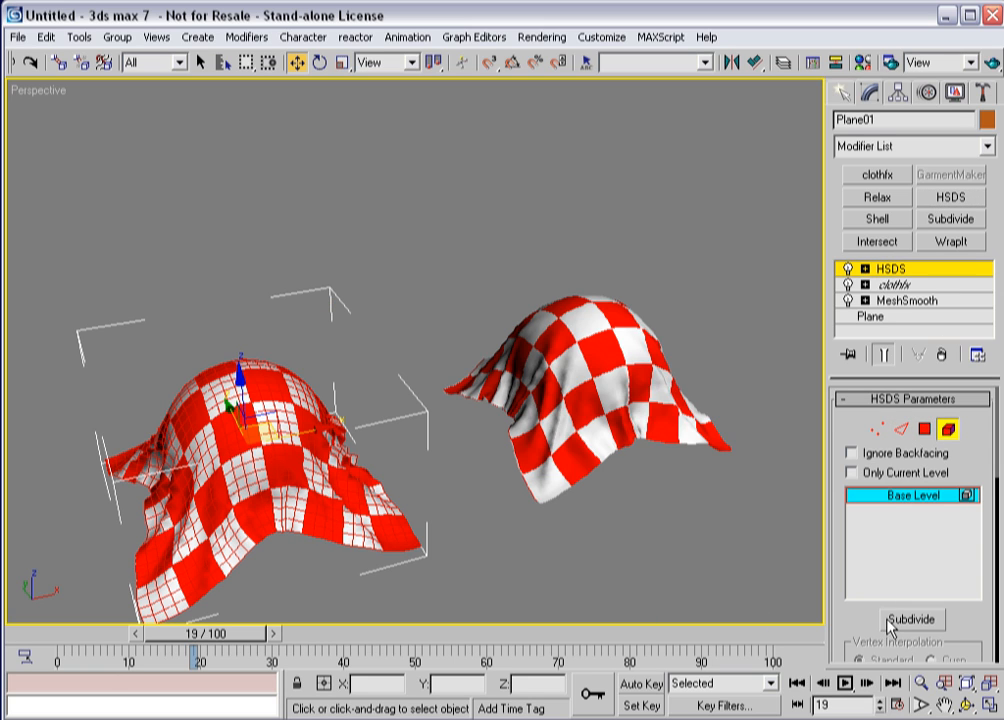
left_click(912, 618)
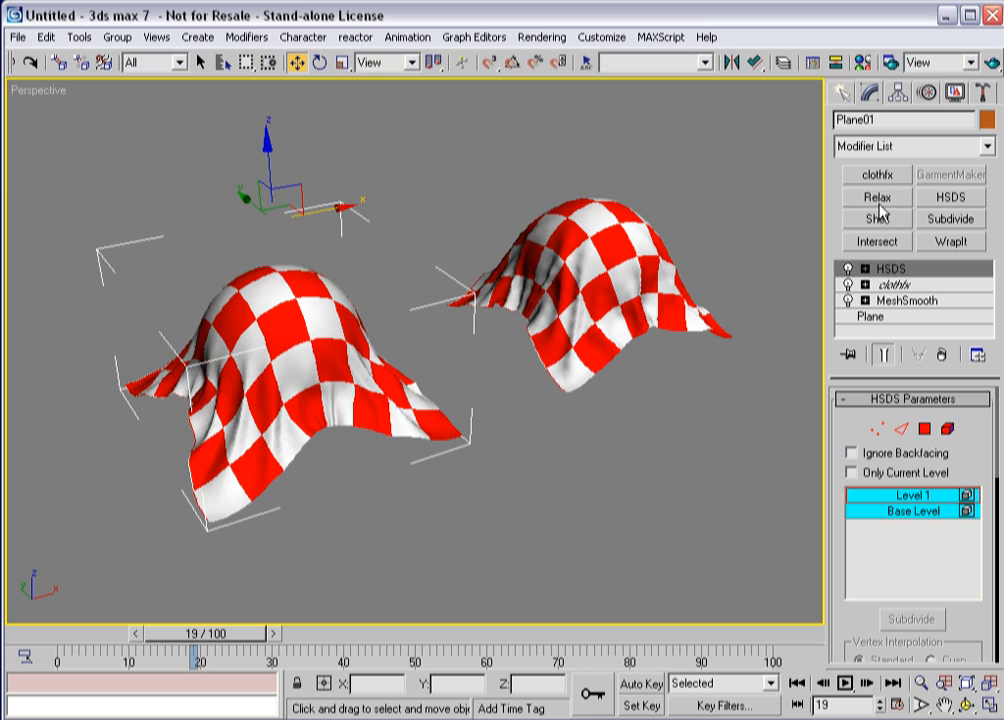
left_click(876, 198)
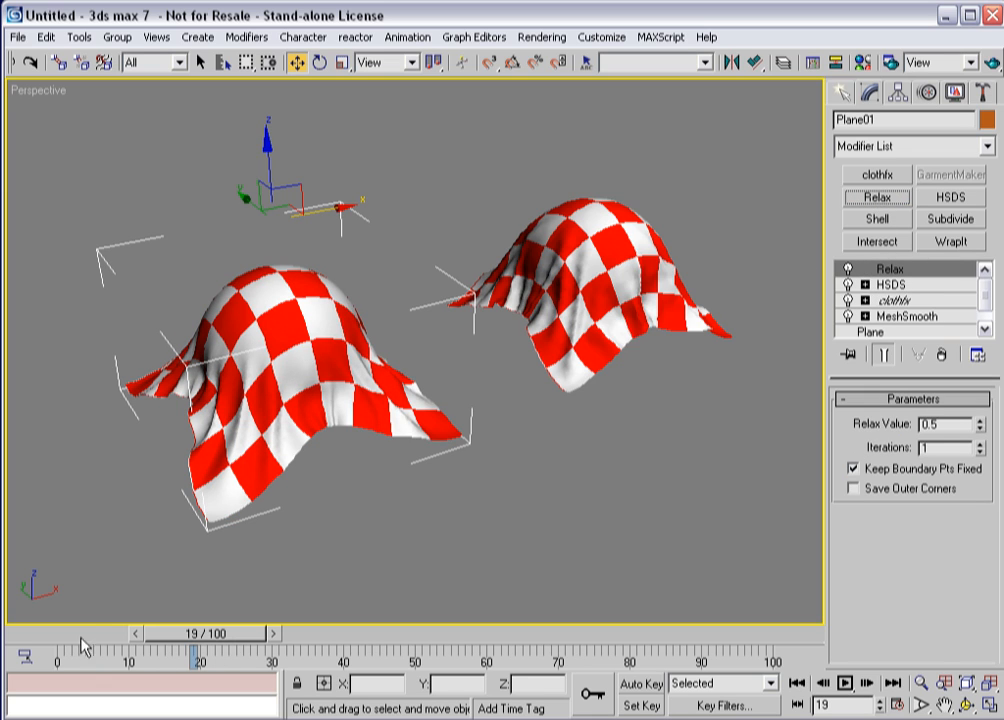
left_click_drag(190, 648, 176, 648)
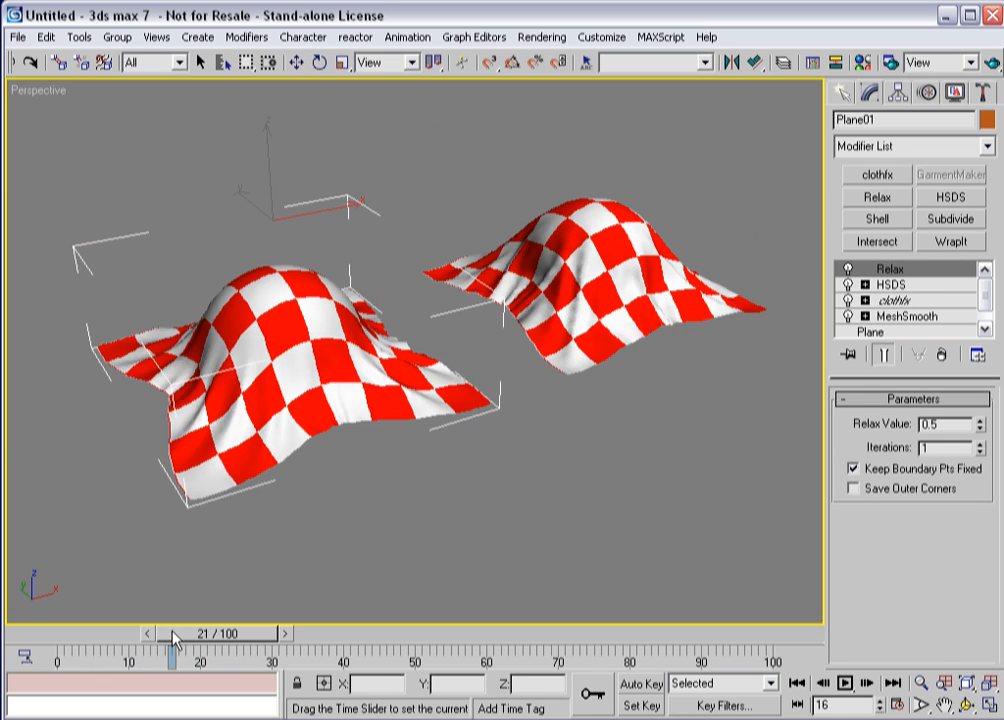
left_click_drag(172, 648, 318, 648)
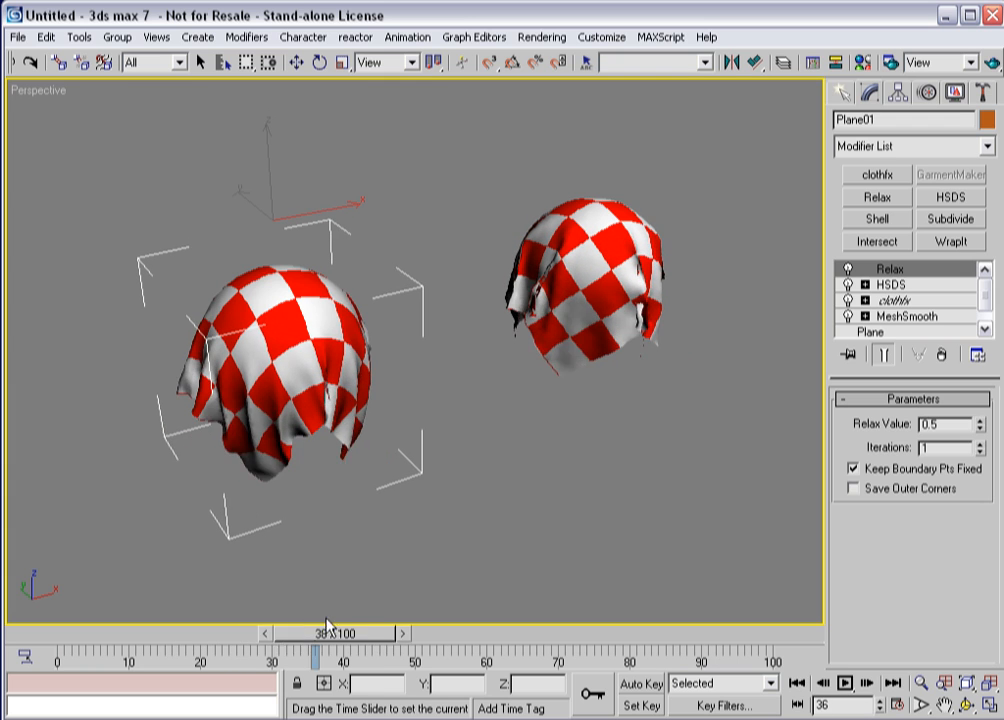
left_click_drag(320, 648, 530, 648)
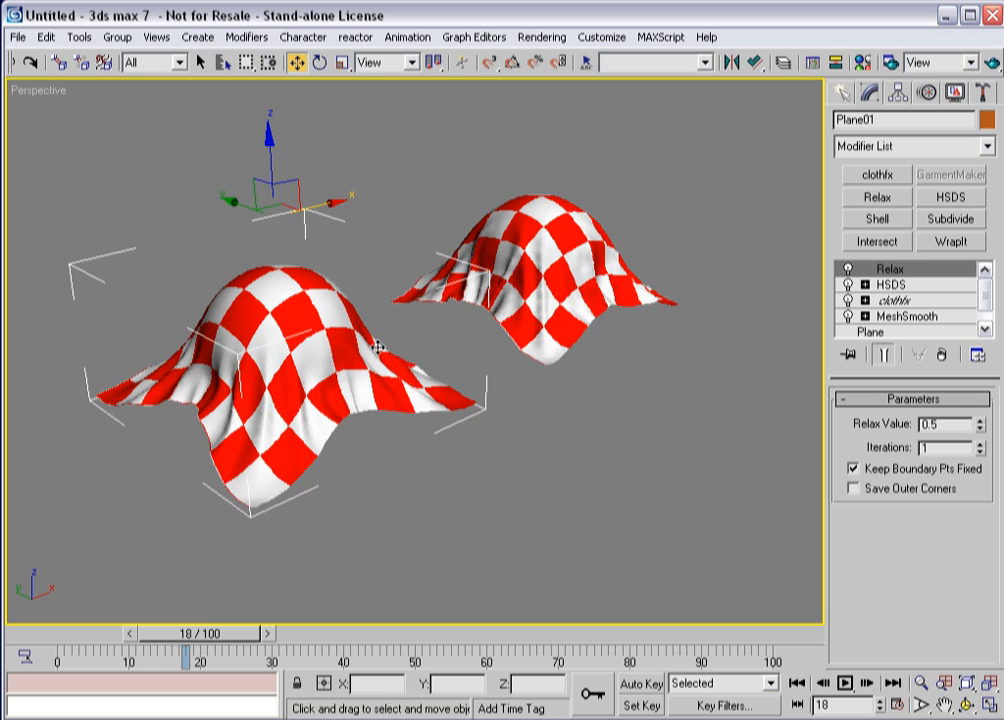
mouse_move(536, 338)
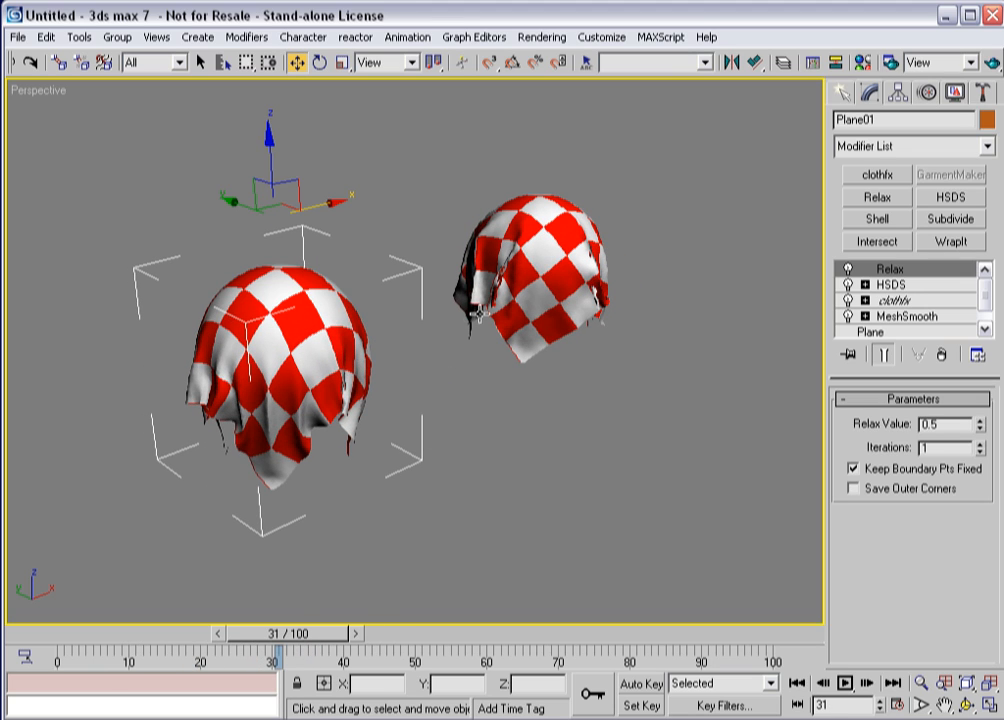
left_click_drag(300, 632, 244, 632)
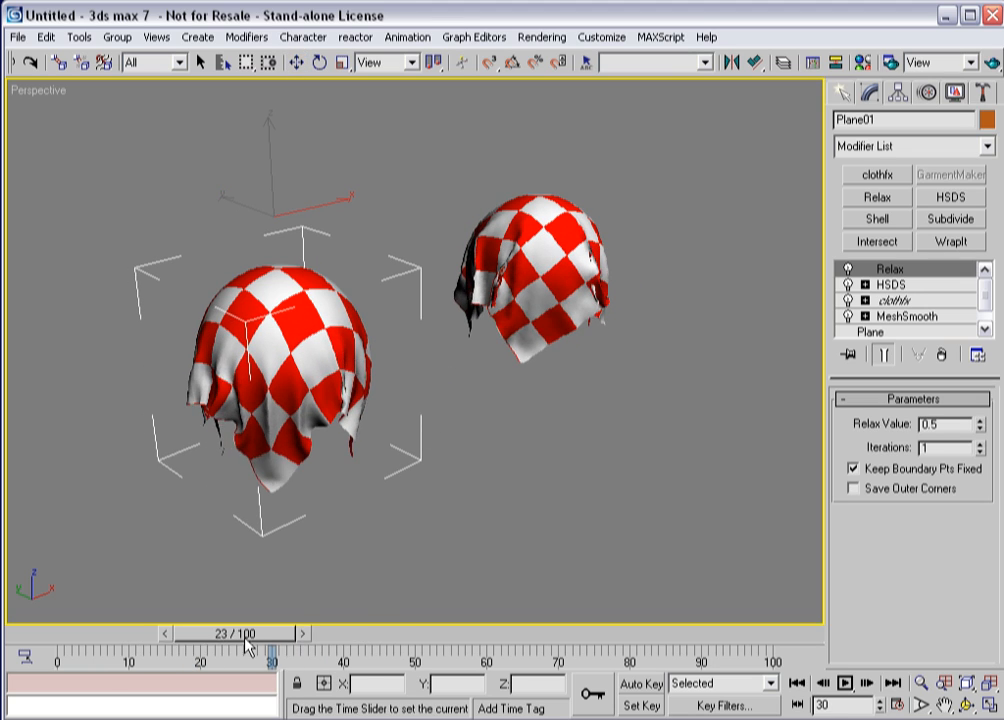
left_click_drag(244, 632, 184, 632)
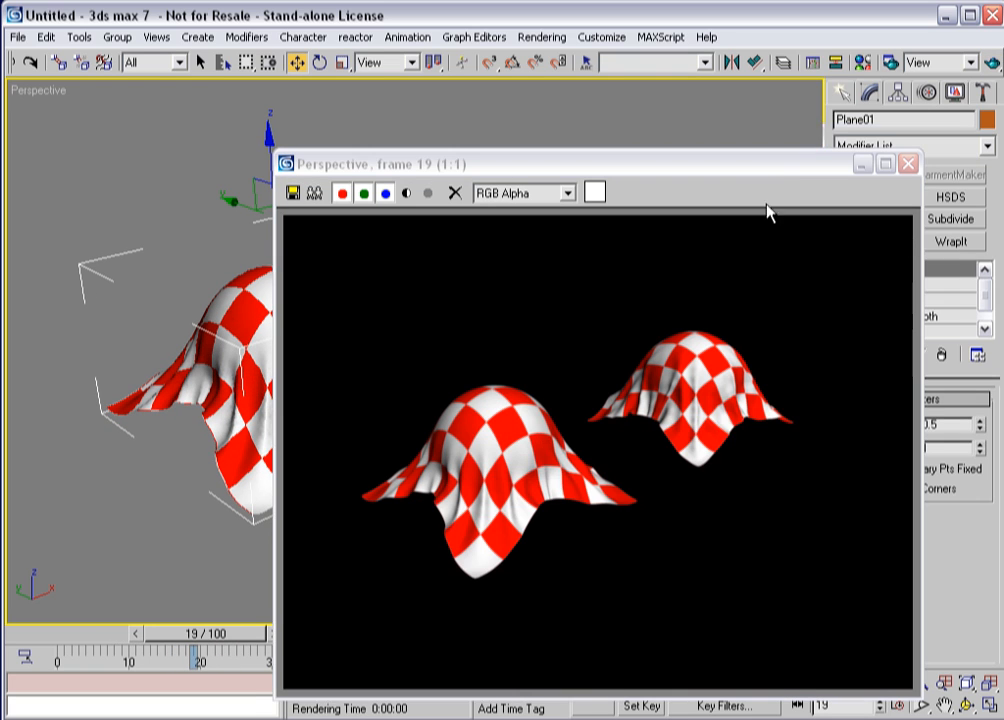
mouse_move(672, 408)
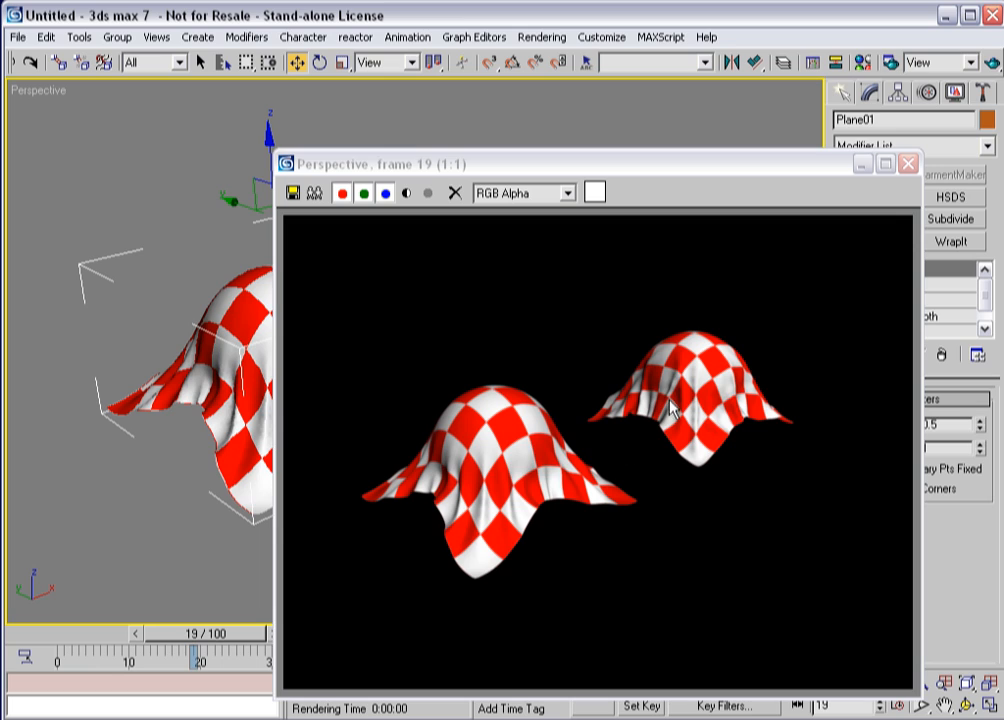
mouse_move(702, 372)
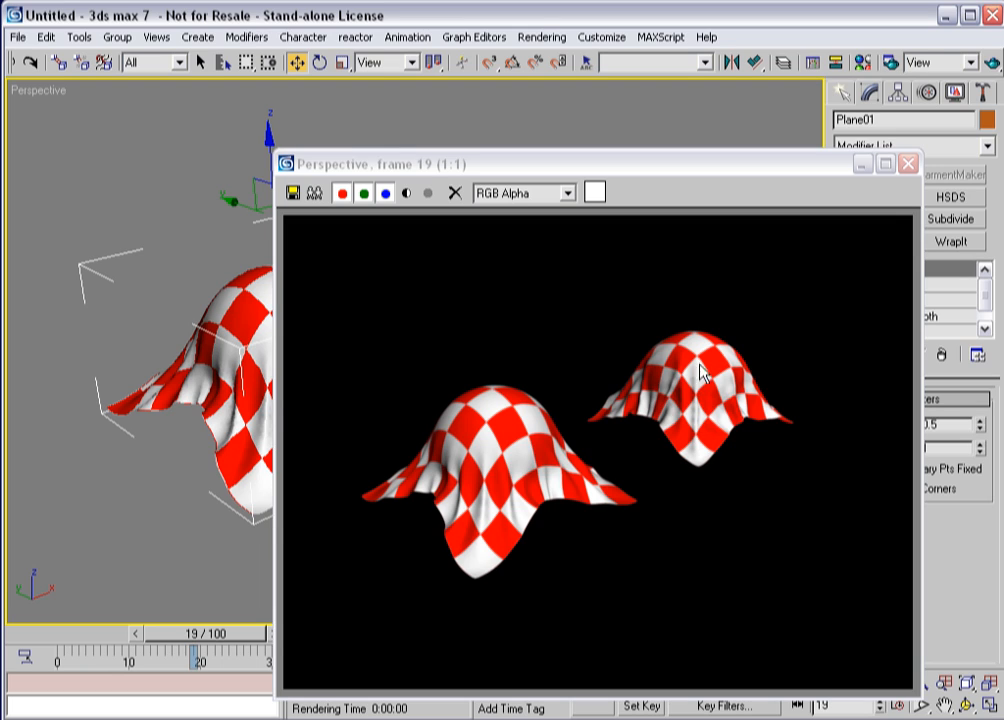
mouse_move(752, 420)
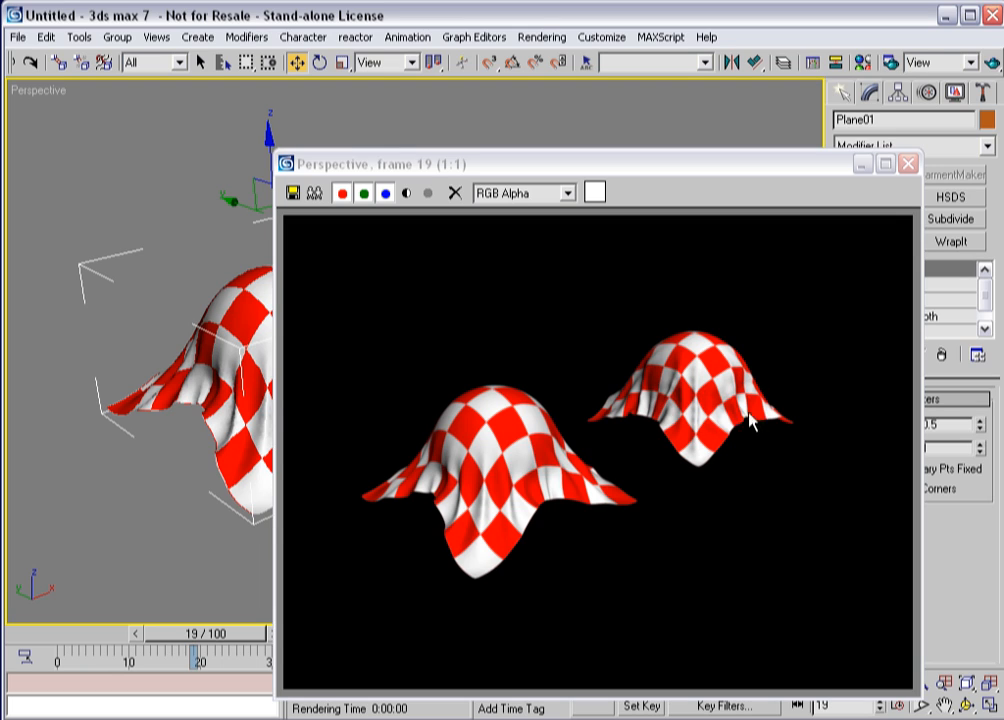
mouse_move(508, 432)
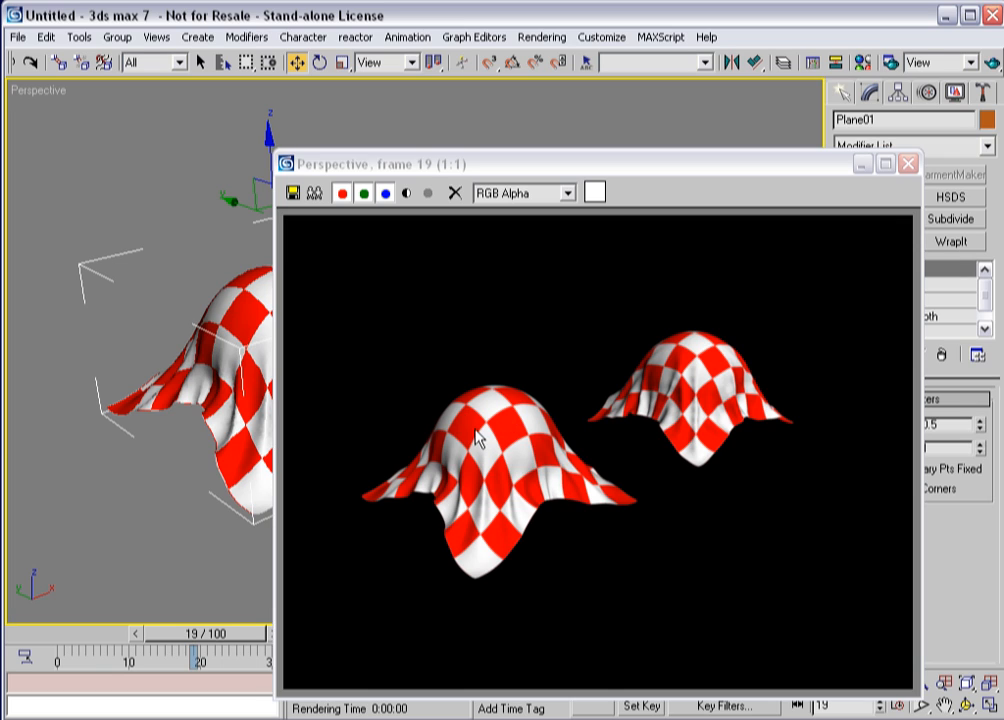
mouse_move(508, 430)
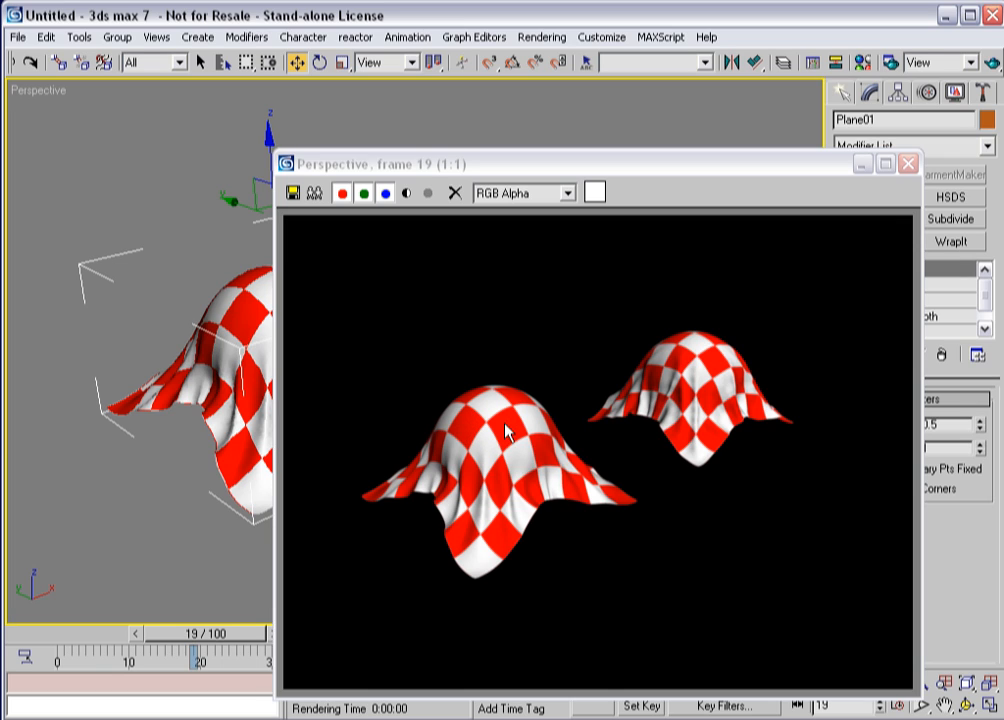
mouse_move(476, 448)
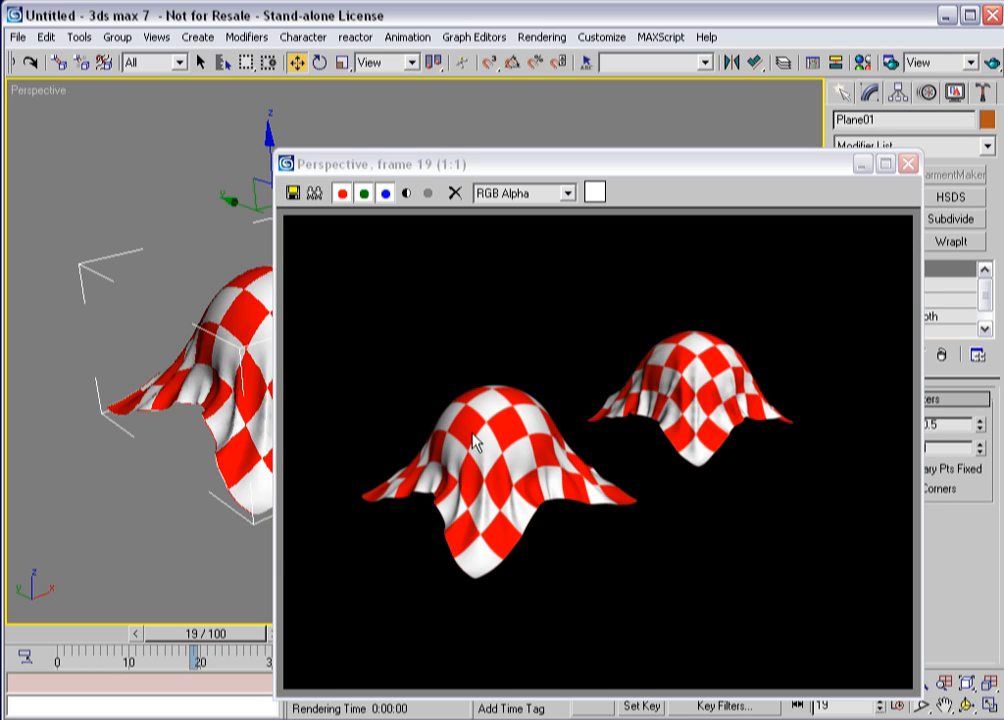
left_click(908, 164)
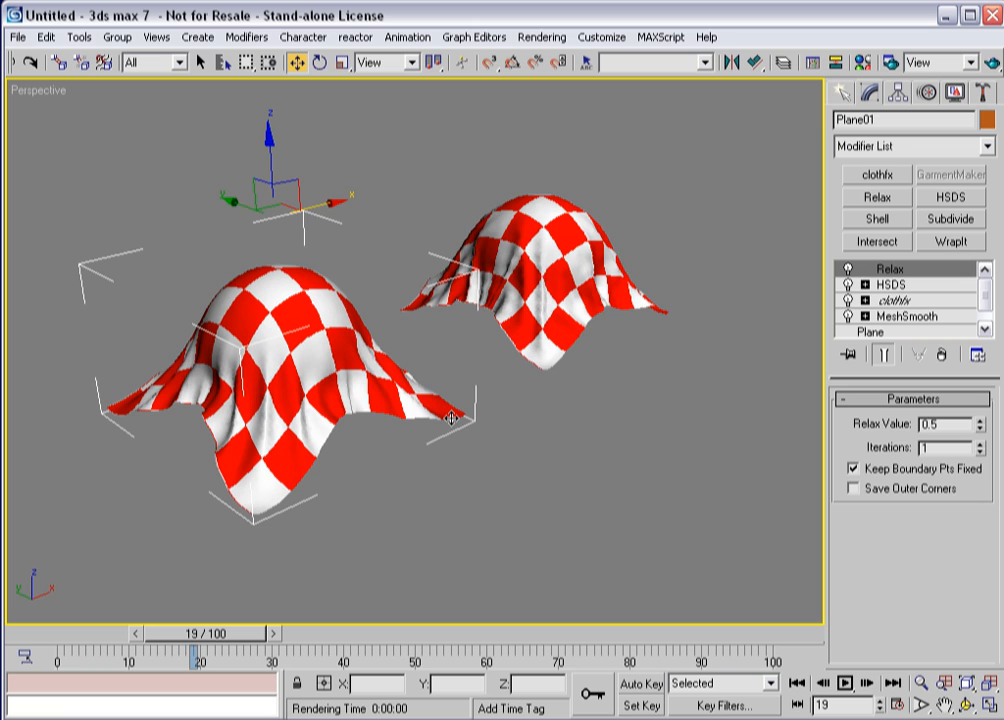
Step: Rewind the time slider to frame 0 so the cloths lie flat above the spheres
left_click_drag(190, 632, 56, 632)
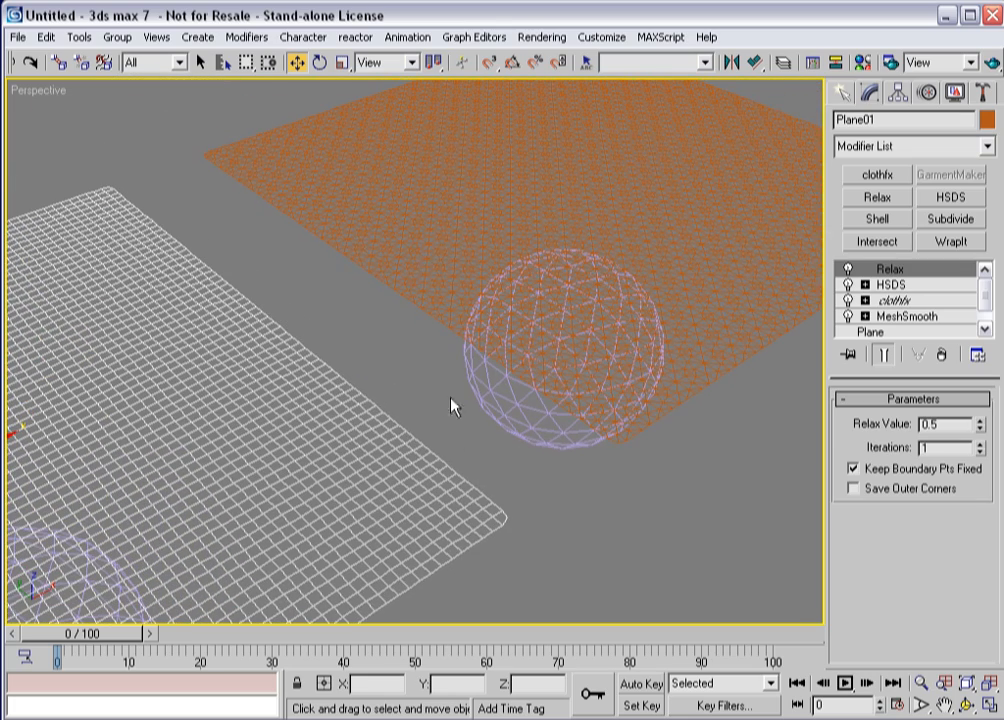
mouse_move(218, 368)
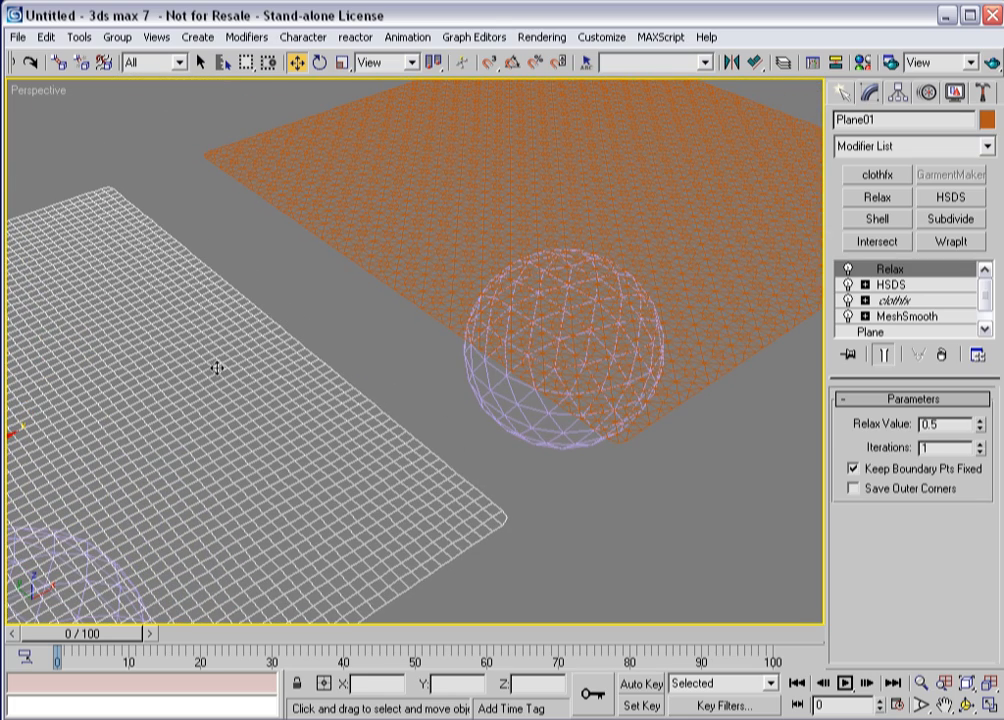